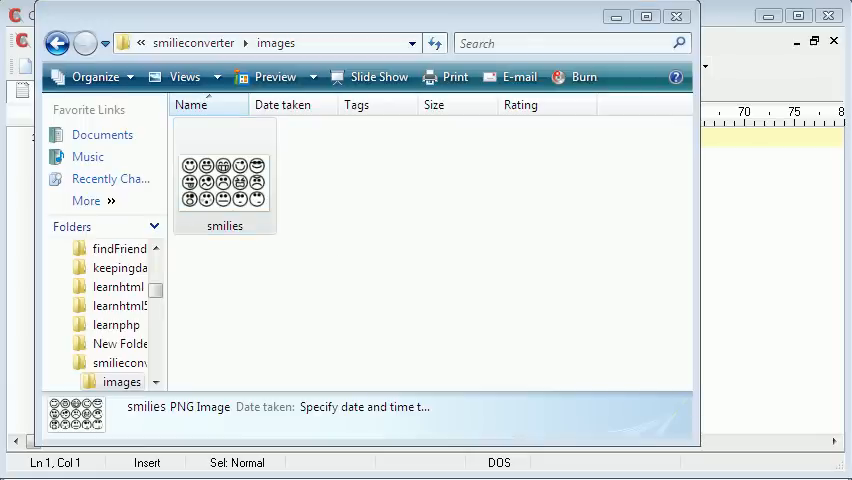
# - Open the smilies PNG from the smilieconverter images folder in Windows Photo Gallery
pyautogui.doubleClick(224, 177)
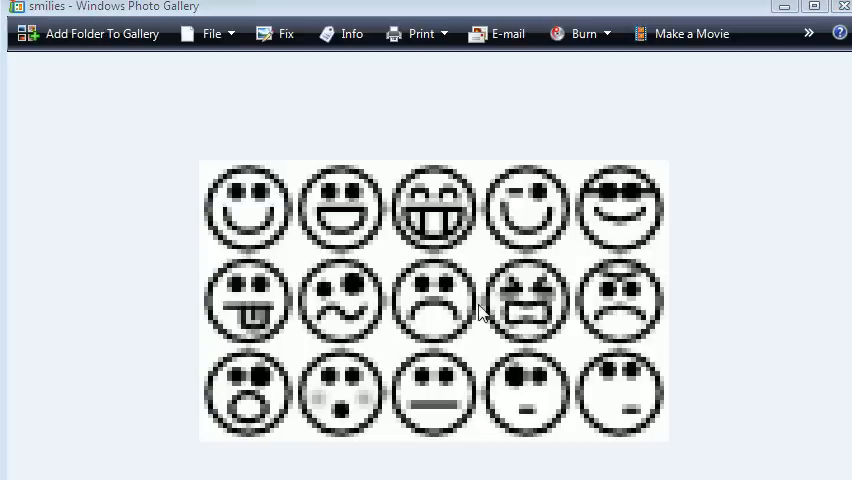
pyautogui.moveTo(462, 460)
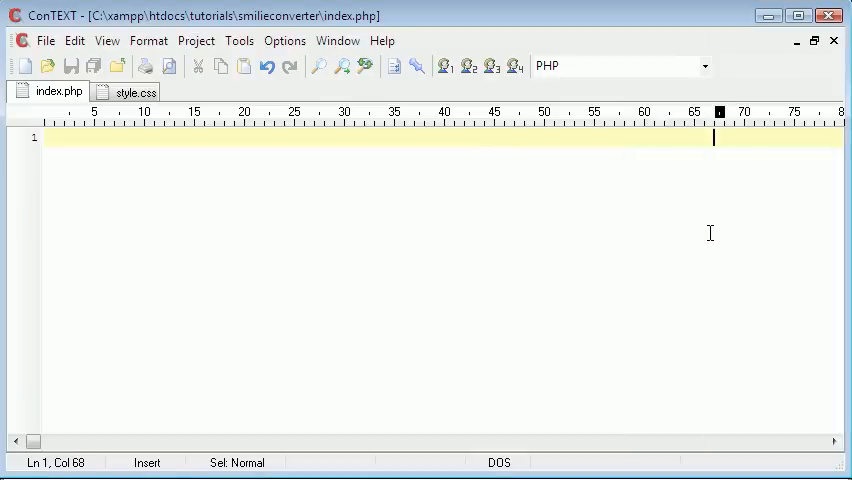
# - Add a form element with action="index.php" and method POST
pyautogui.write('<fo')
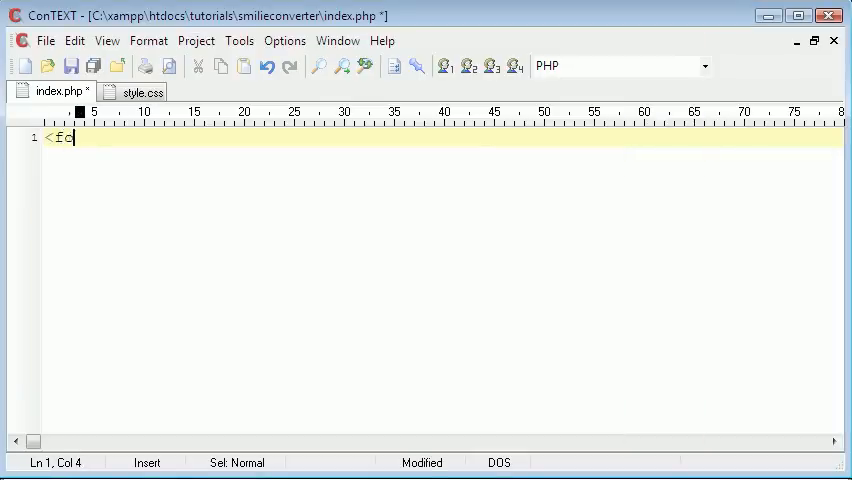
pyautogui.write('orm>')
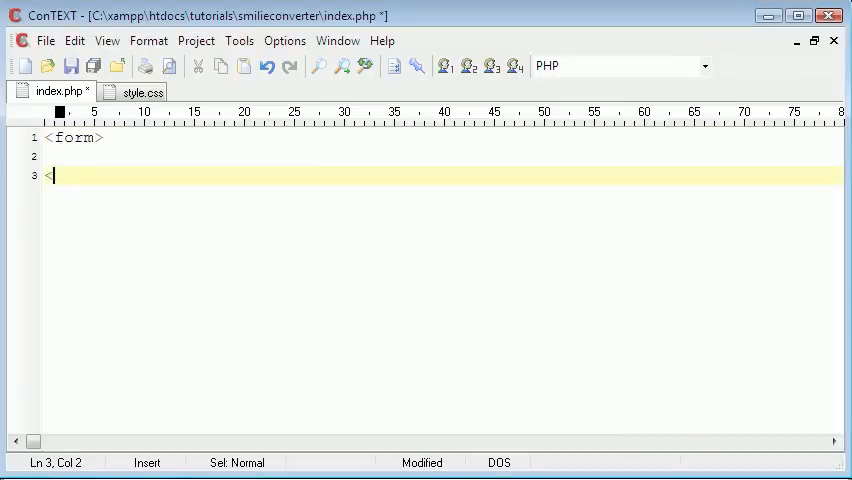
pyautogui.write('</form>')
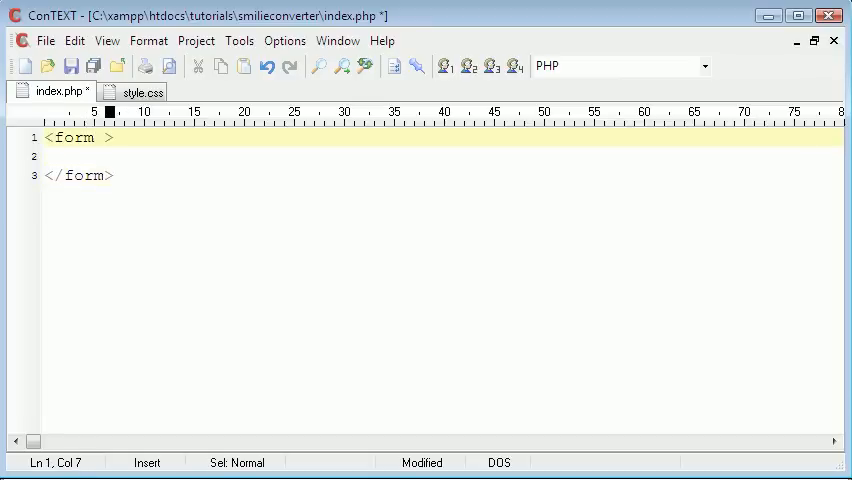
pyautogui.write('action')
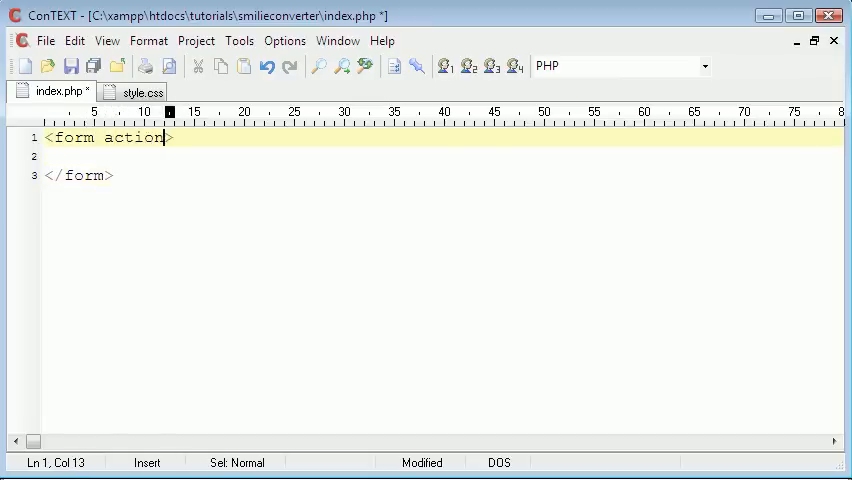
pyautogui.write('="')
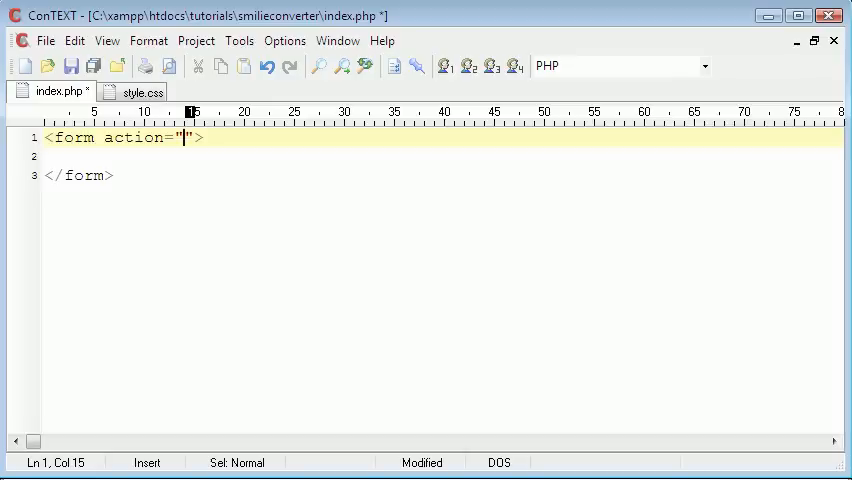
pyautogui.write('index.')
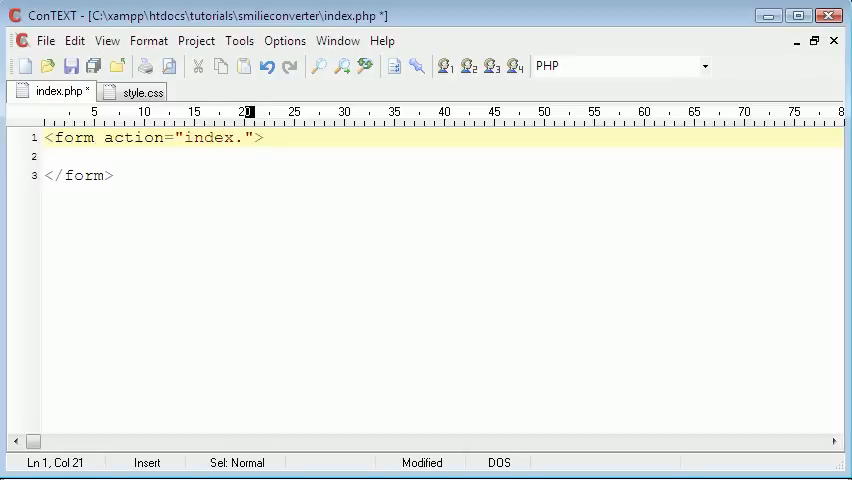
pyautogui.write('php" mnethod="POST')
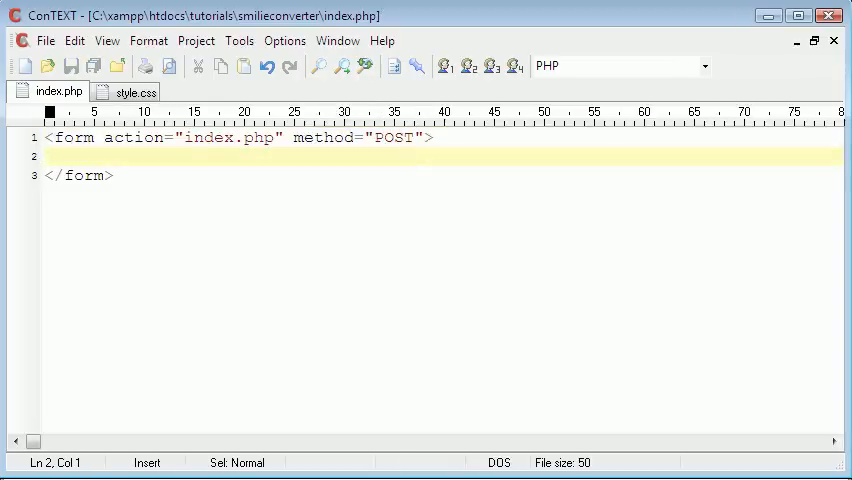
# - Add a text input named "textbox" inside the form
pyautogui.write('<in')
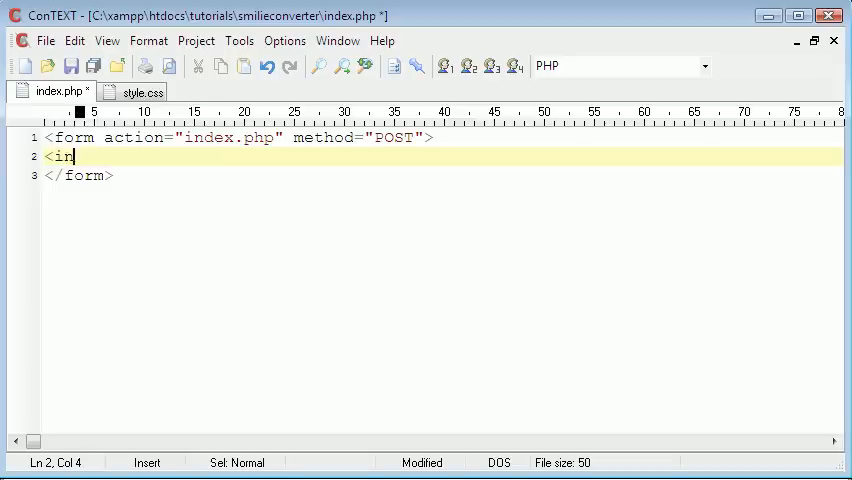
pyautogui.write('put type')
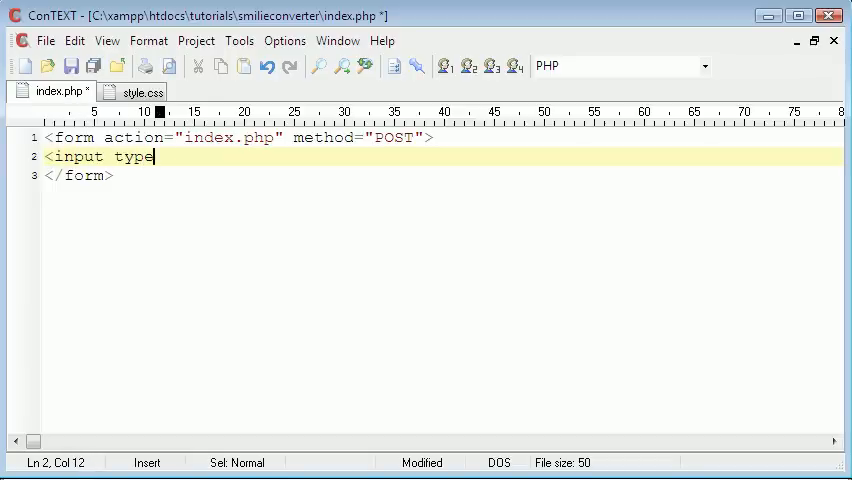
pyautogui.write('="">')
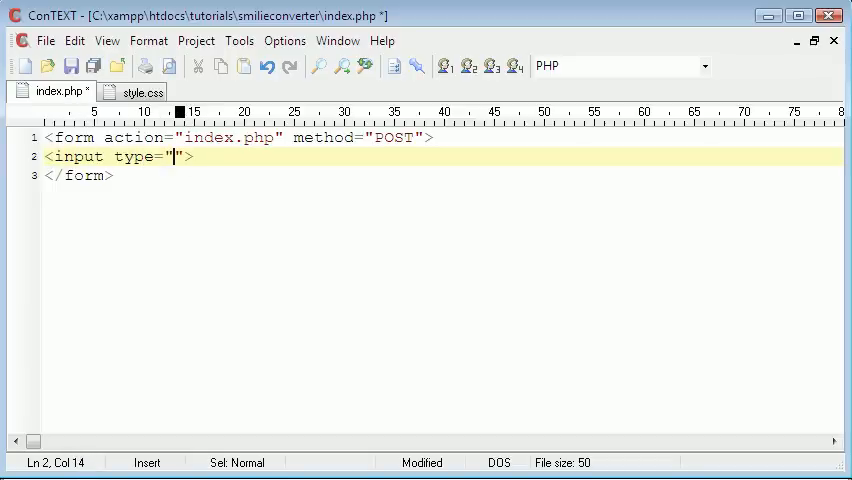
pyautogui.write('text')
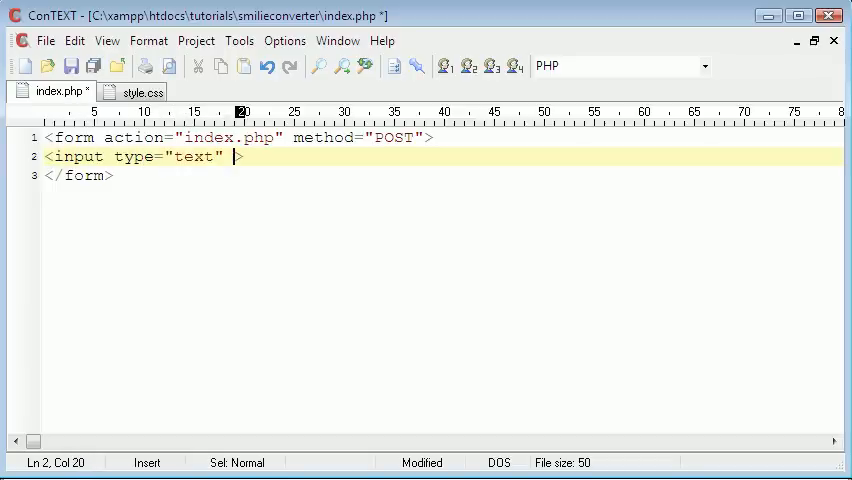
pyautogui.write('name=""')
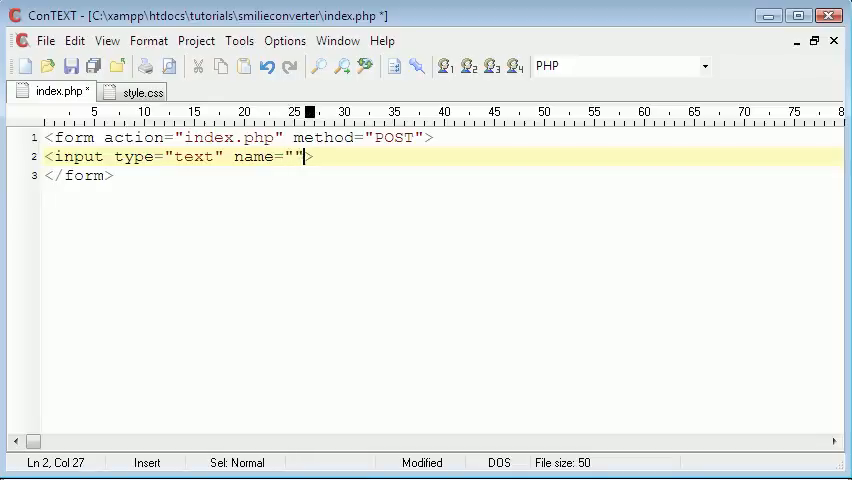
pyautogui.write('textbox" value="')
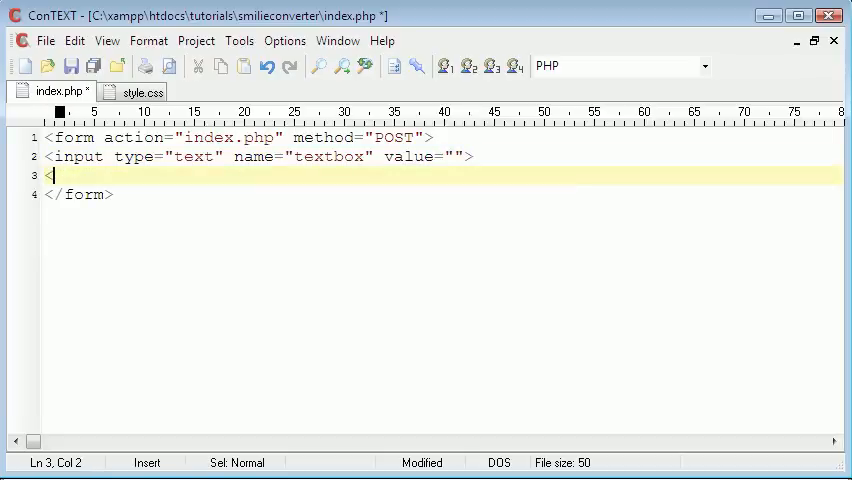
# - Add a submit input with value "Convert"
pyautogui.write('<input tyoe')
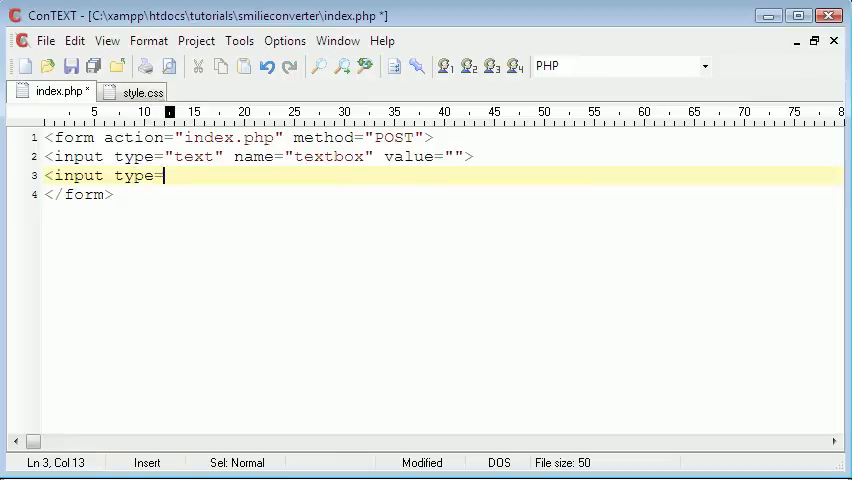
pyautogui.write('""')
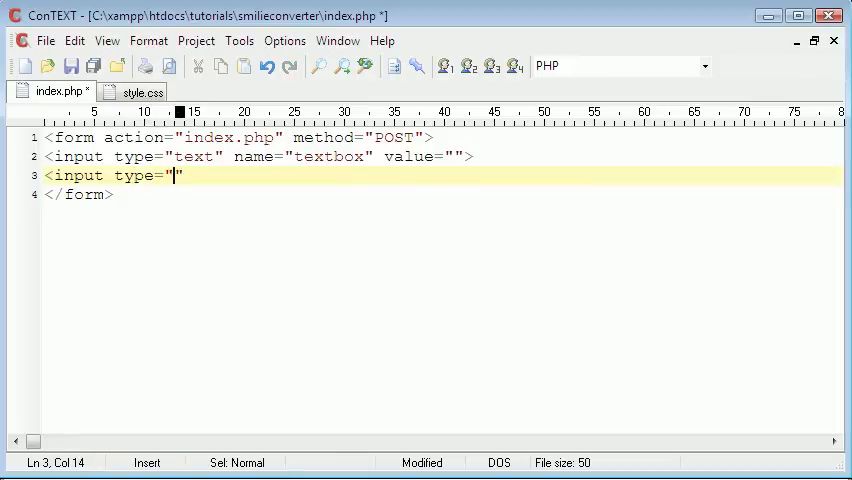
pyautogui.write('submit"')
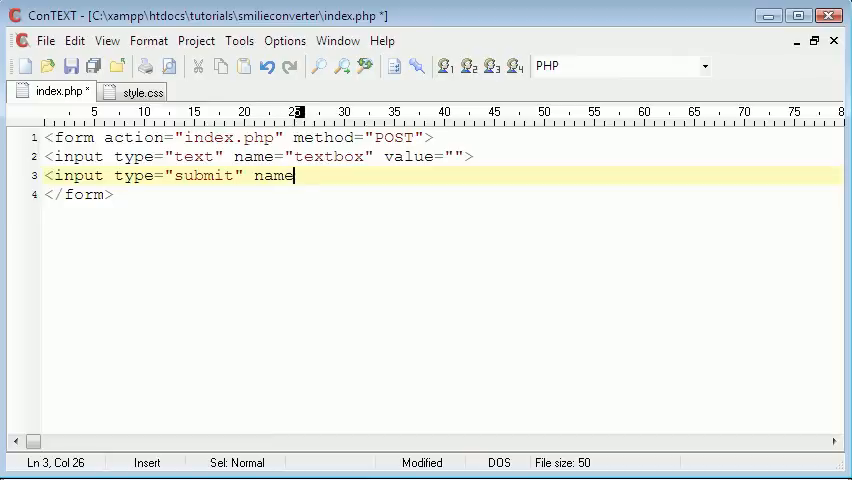
pyautogui.write('="')
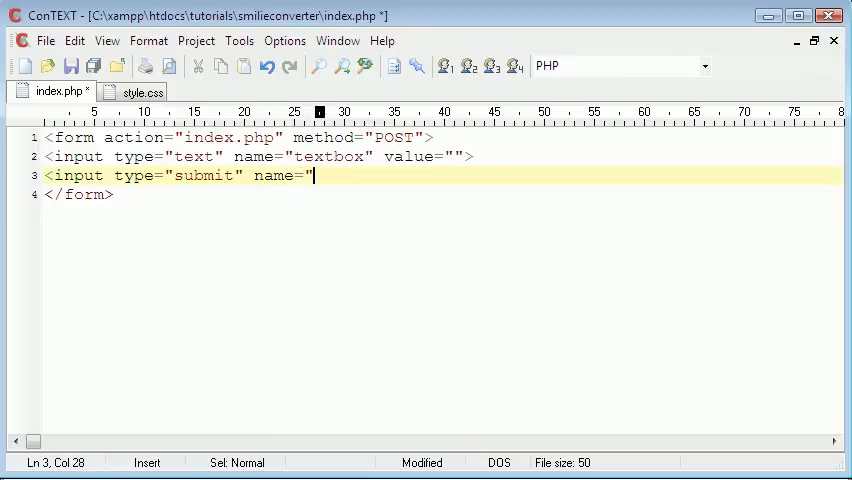
pyautogui.write('submit"')
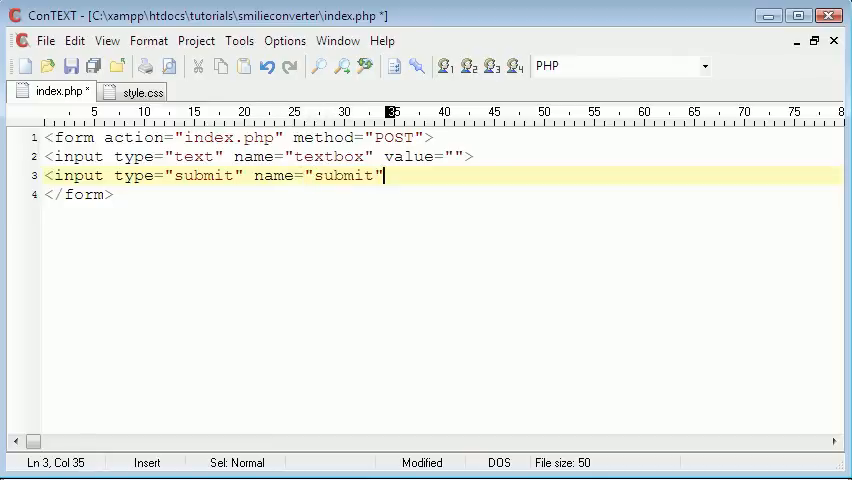
pyautogui.write('value=')
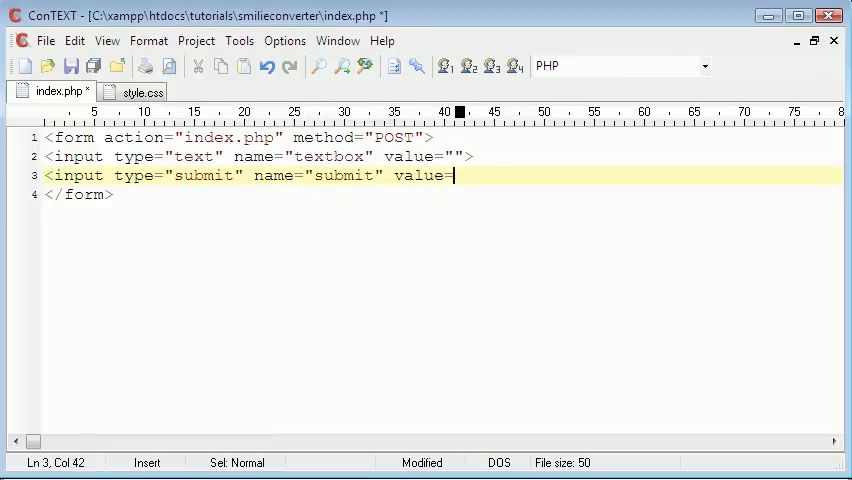
pyautogui.write('"">')
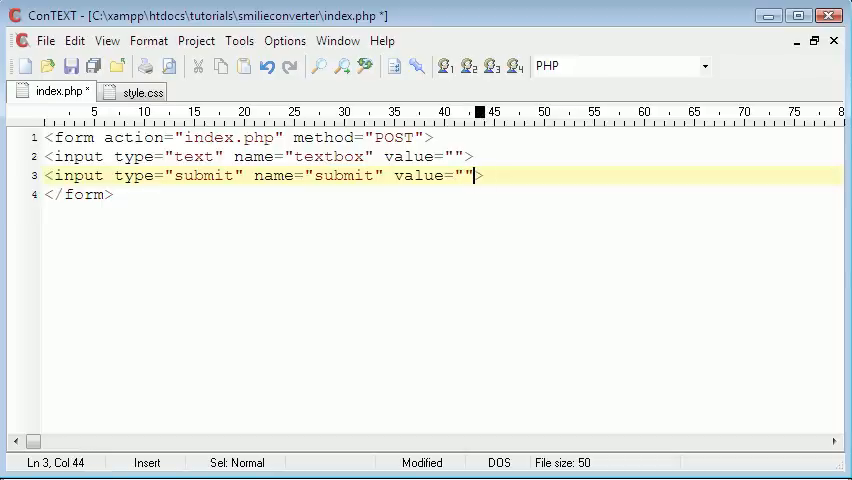
pyautogui.write('Co')
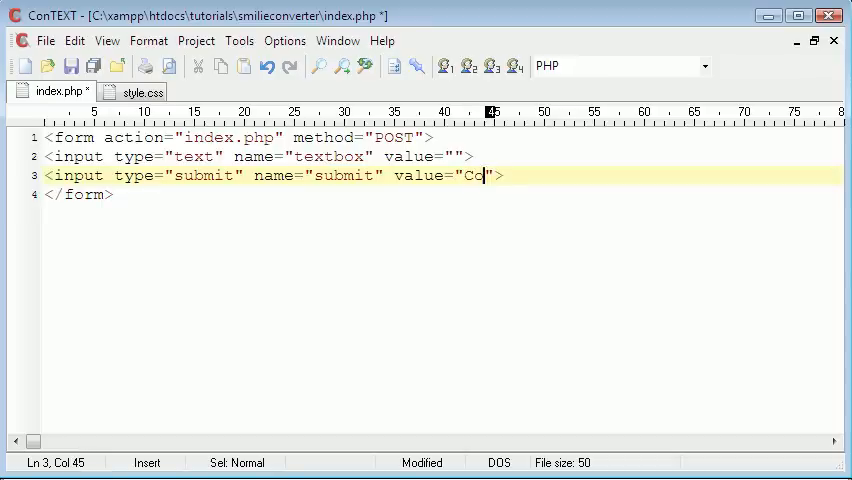
pyautogui.write('nvert')
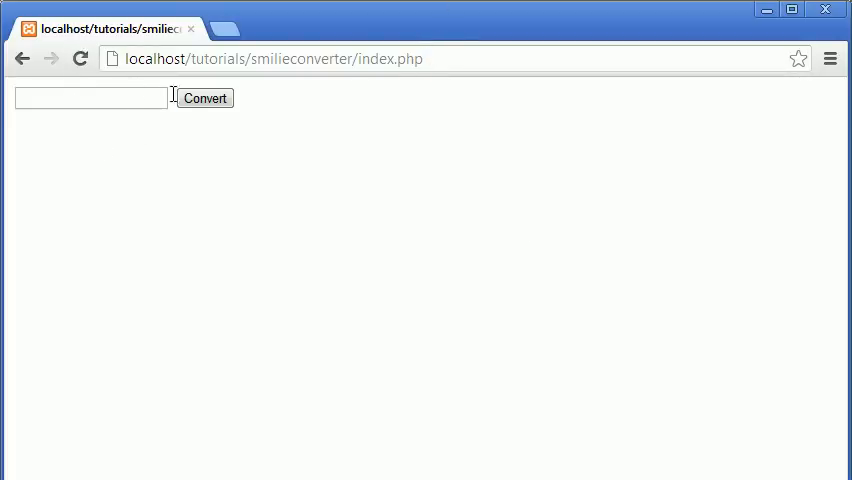
pyautogui.moveTo(206, 108)
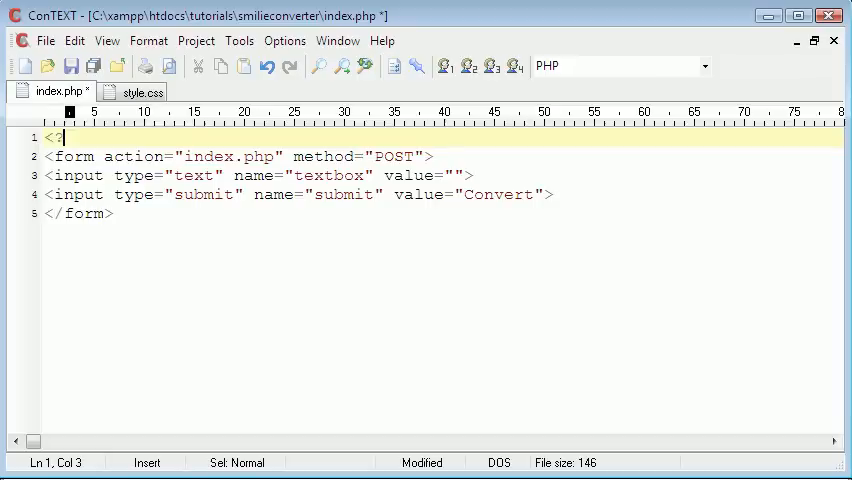
# - Add a PHP block setting $textbox = $_POST['textbox'], save, and echo $textbox
pyautogui.write('php')
pyautogui.write('?>')
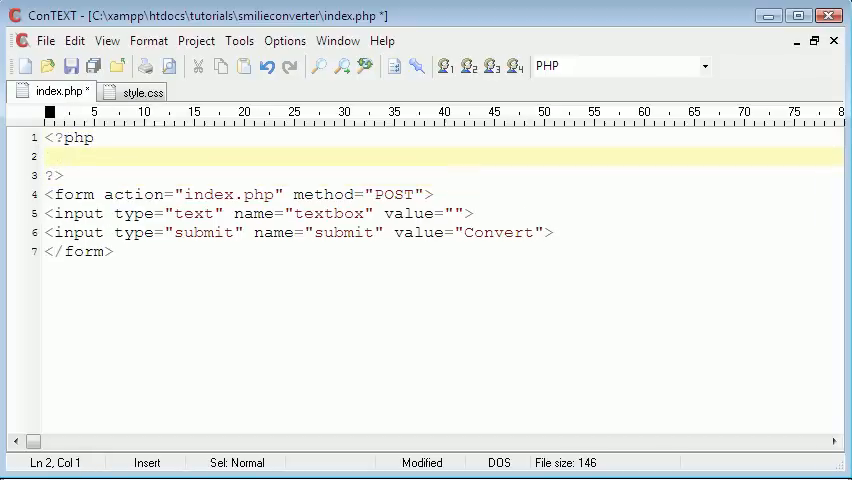
pyautogui.write('$')
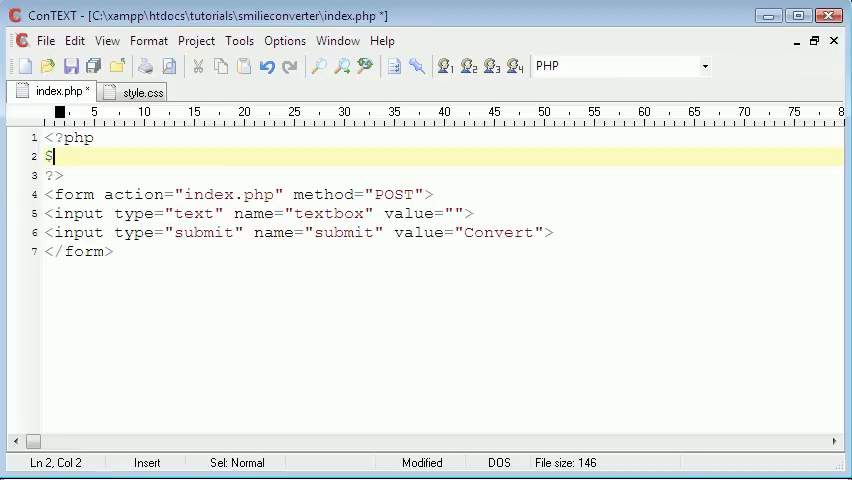
pyautogui.write('textbox =')
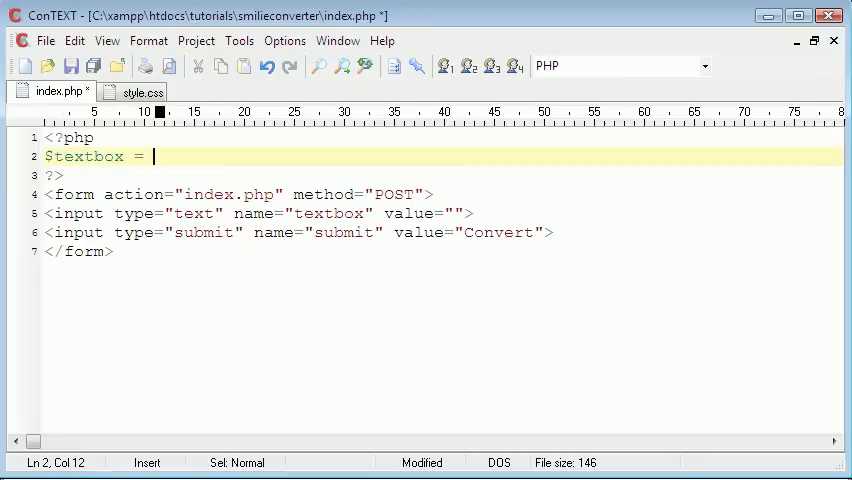
pyautogui.write('$_POST')
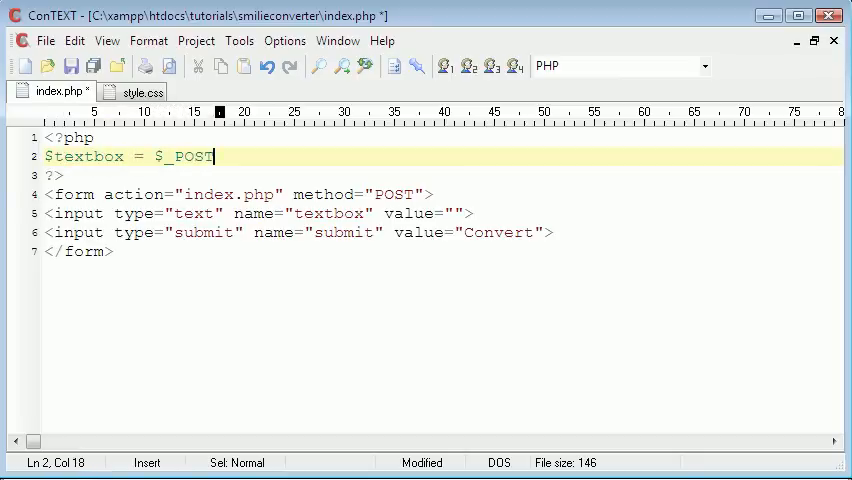
pyautogui.write("[''];")
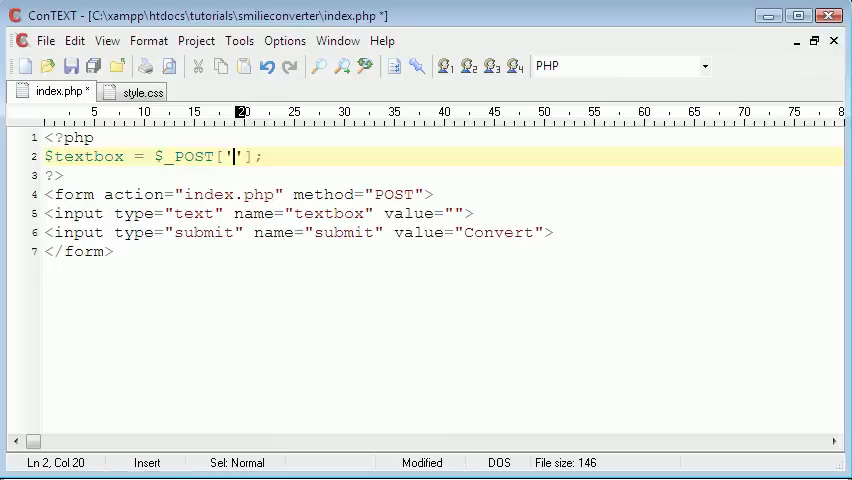
pyautogui.write('textbox')
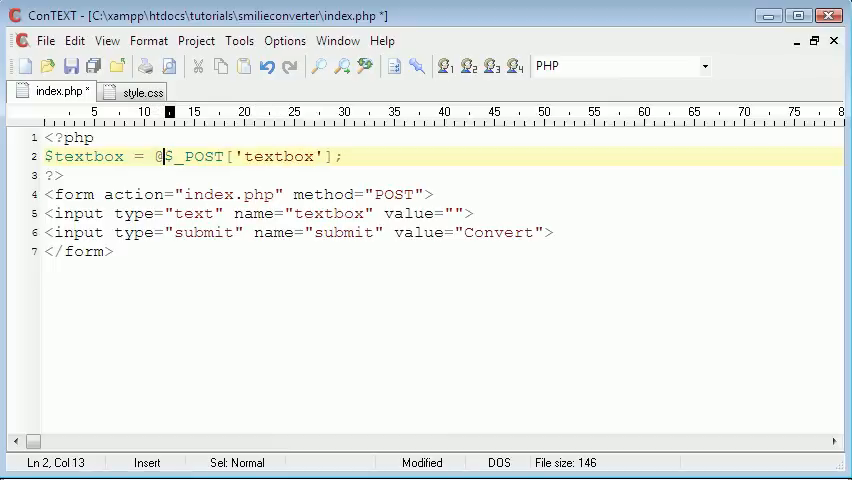
pyautogui.press('Ctrl+S')
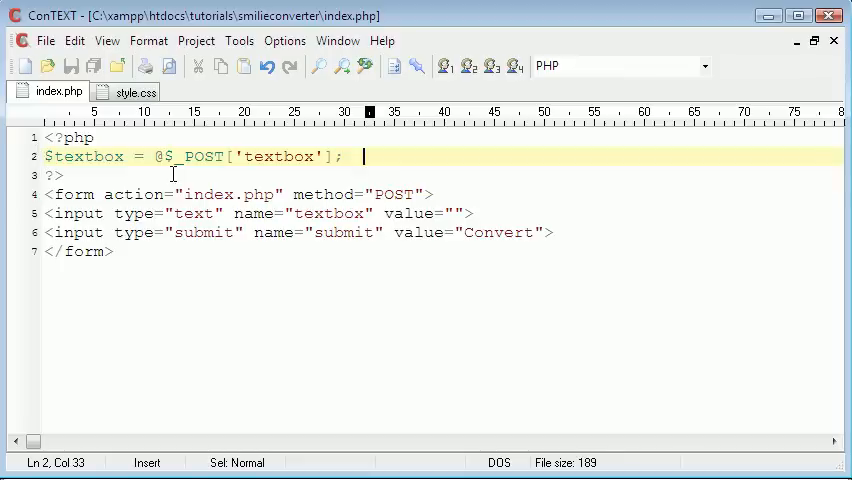
pyautogui.moveTo(369, 156)
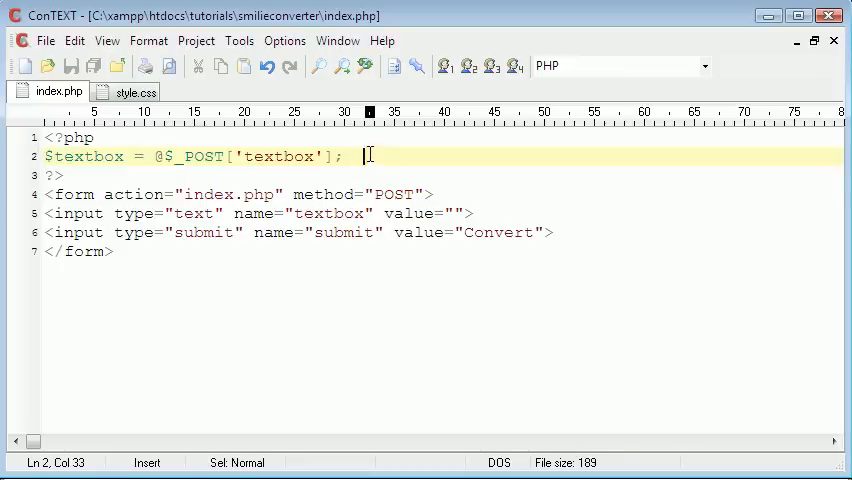
pyautogui.moveTo(482, 364)
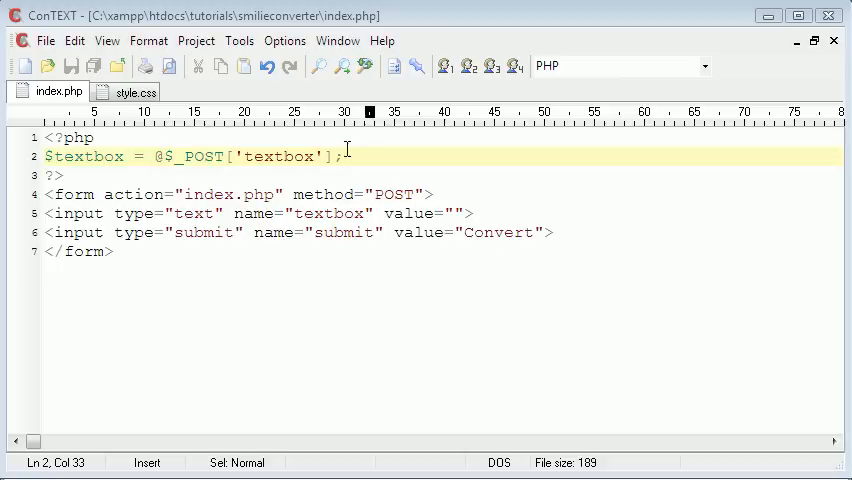
pyautogui.write('echo')
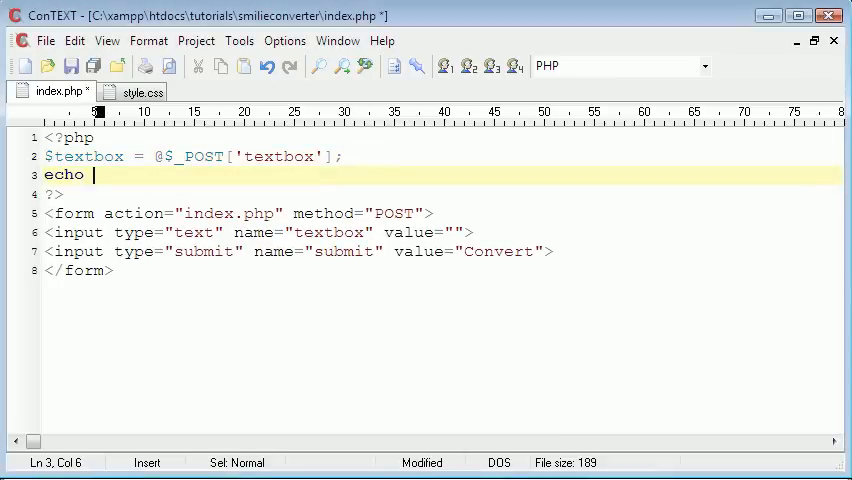
pyautogui.write('$textbox')
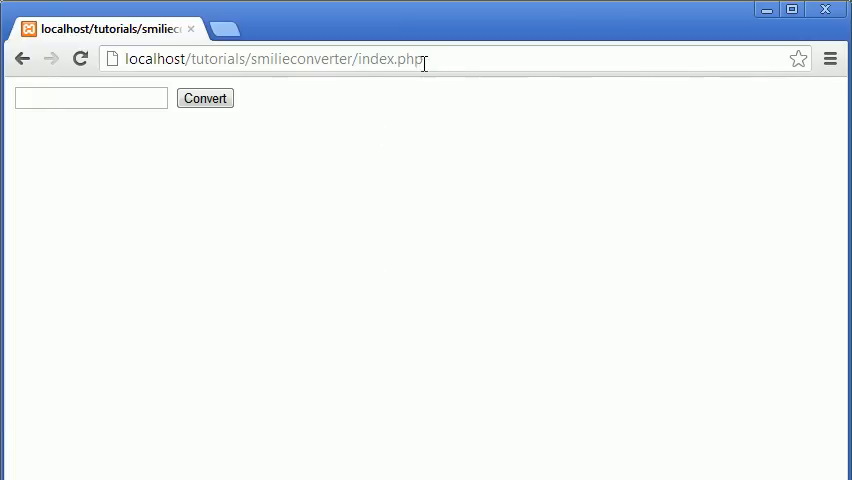
# - Submit 'hdjfdjfdhjklhdjk' through the converter form, then enter 'f' and ':)' as further test text
pyautogui.click(90, 99)
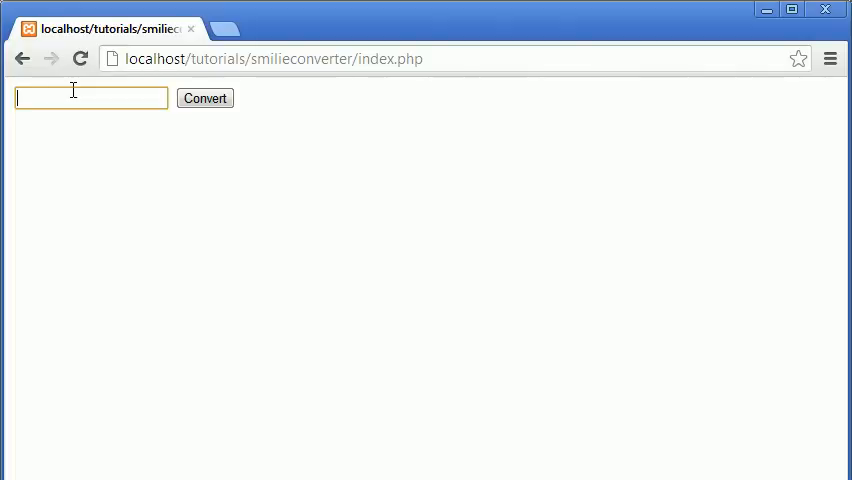
pyautogui.write('hdjfdjfdhjklhdjk')
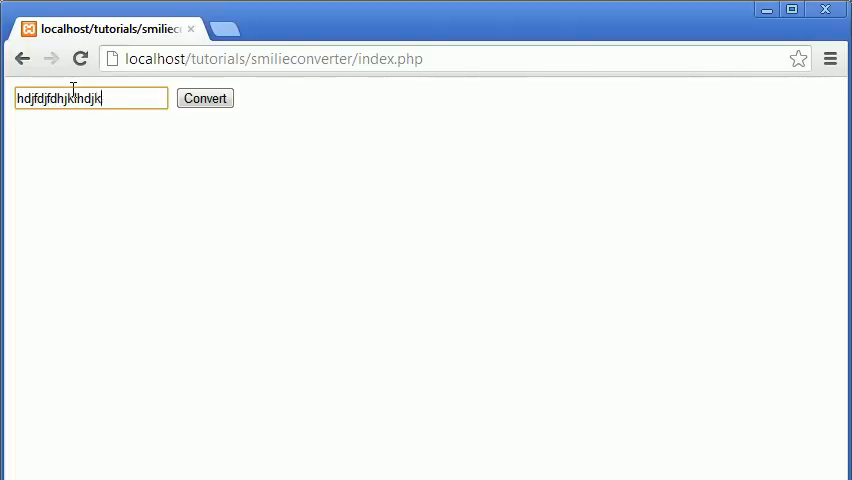
pyautogui.click(204, 98)
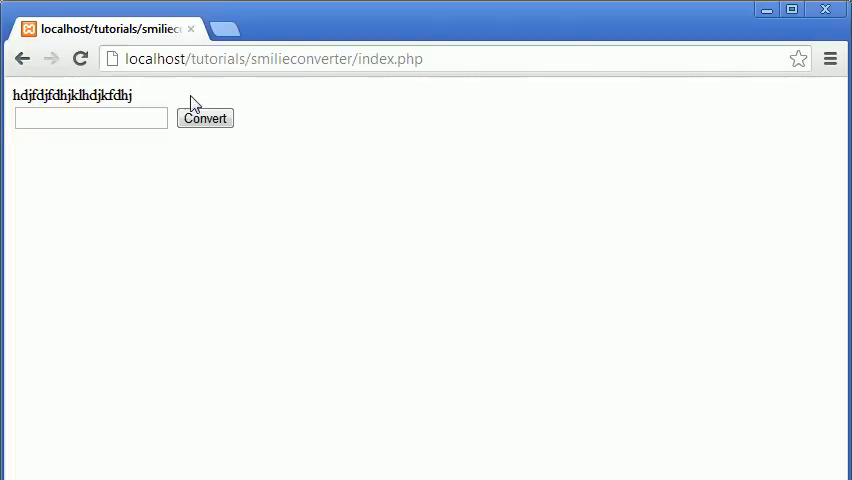
pyautogui.write('f')
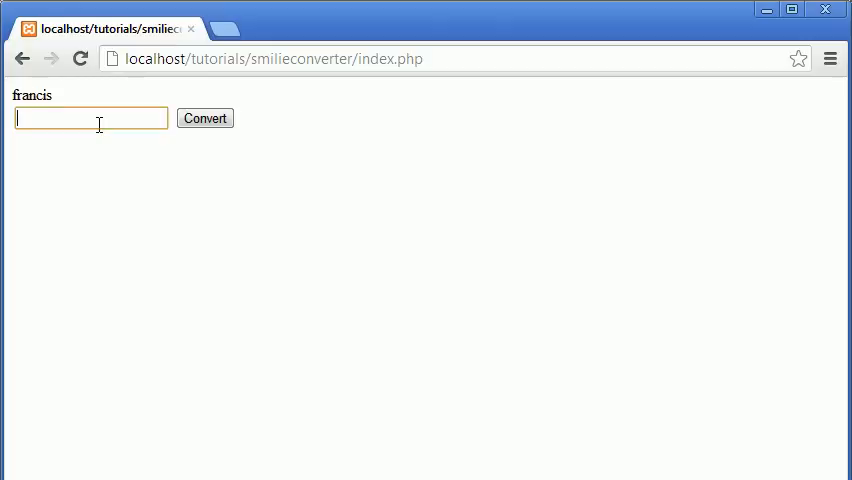
pyautogui.write(':)')
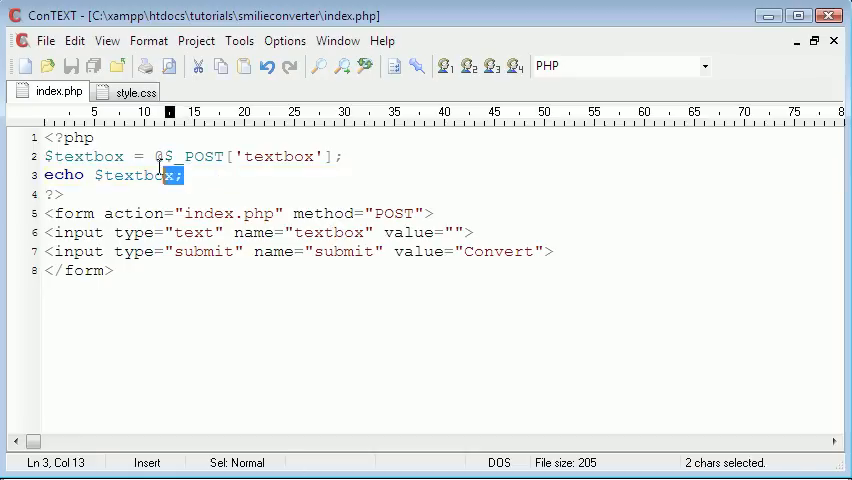
# - Replace the echo line with an if check for ':)' and initialise $output = ""
pyautogui.press('Delete')
pyautogui.write('if')
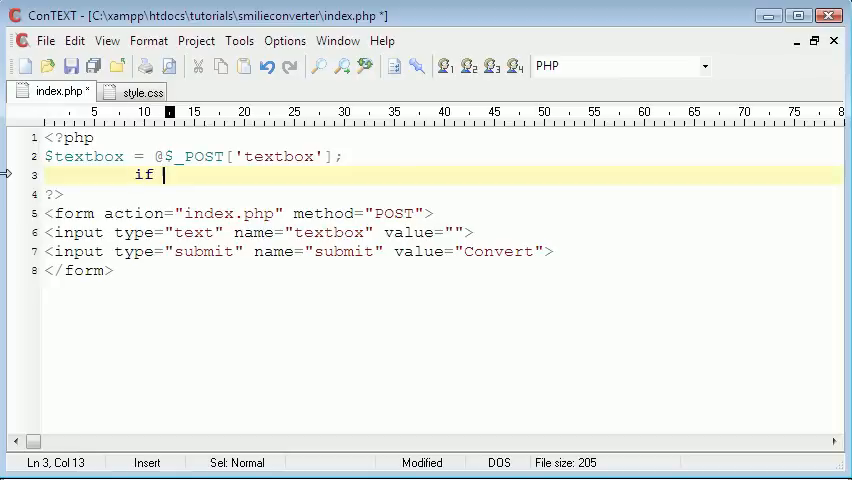
pyautogui.write('()')
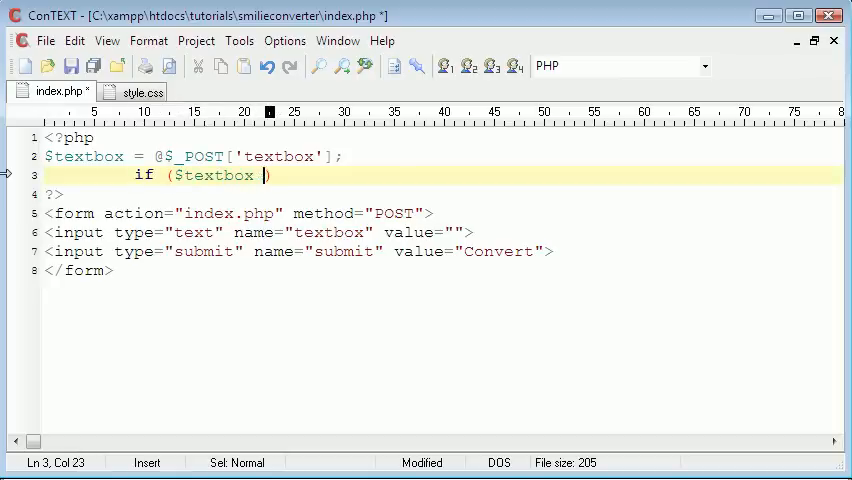
pyautogui.write("== ''")
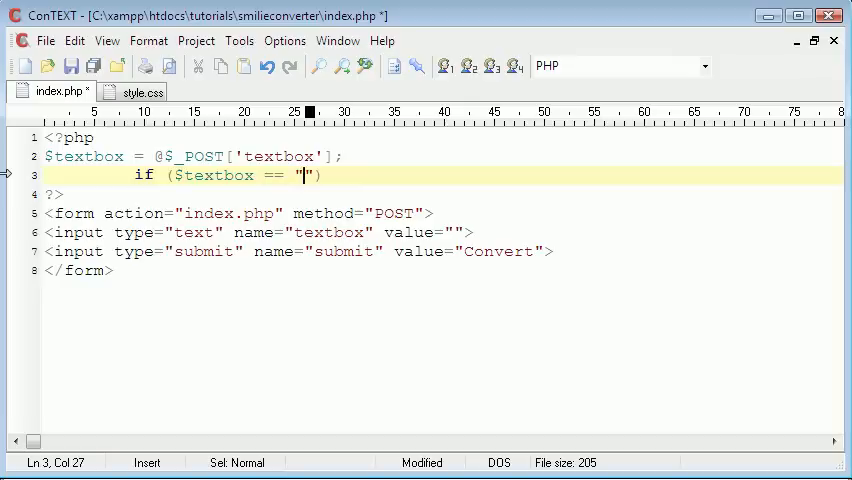
pyautogui.write(':)')
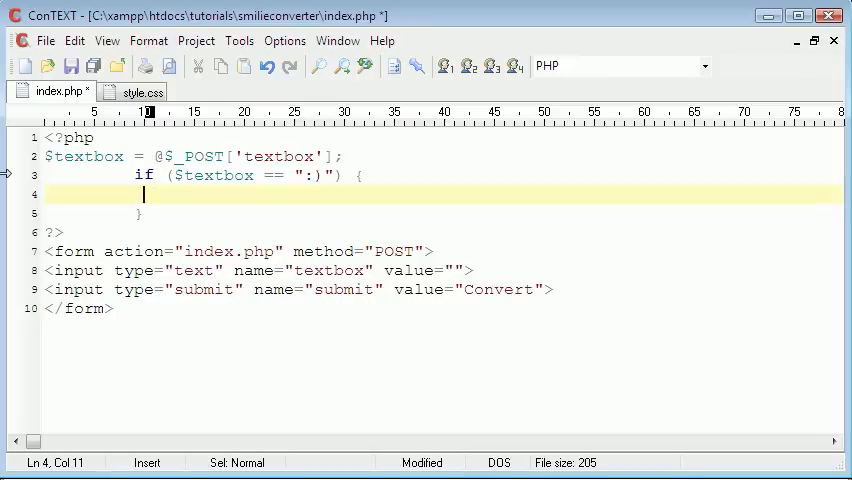
pyautogui.write('$outpyt')
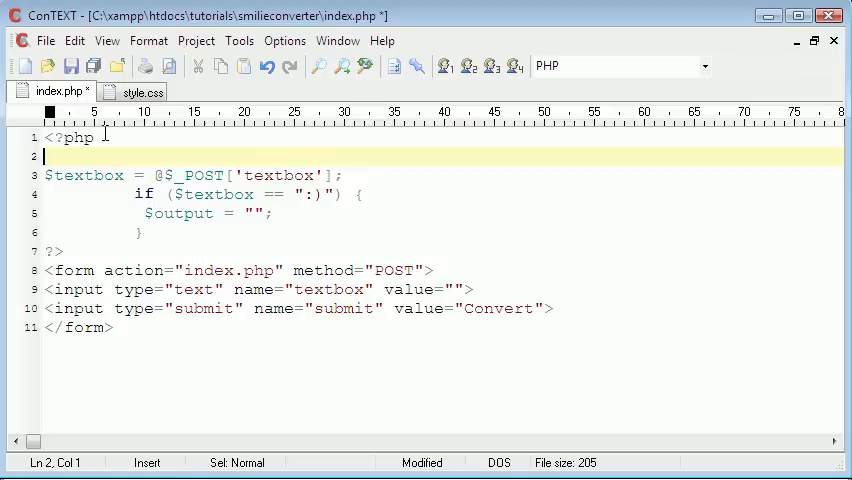
pyautogui.write('$output')
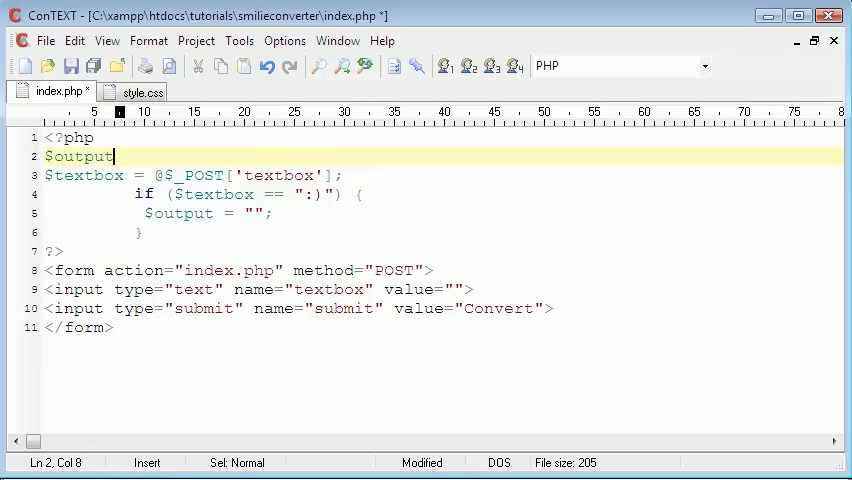
pyautogui.write('= "";')
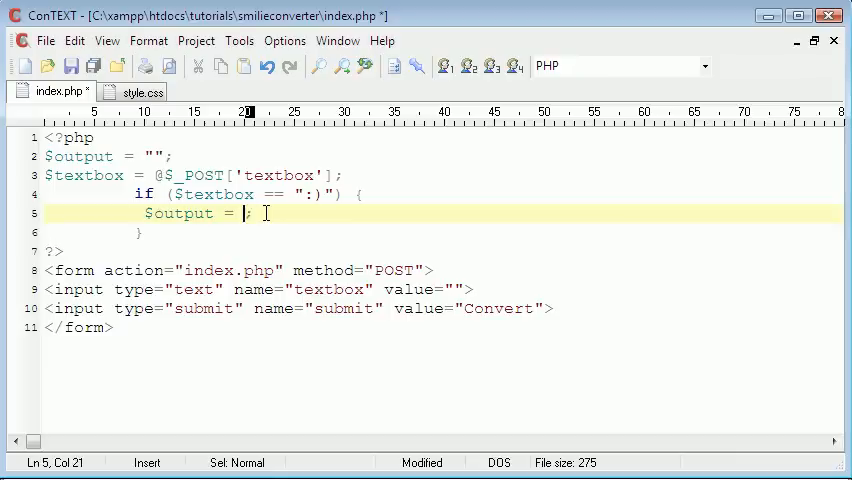
# - Set $output to str_replace(':)', 'happy', $textbox) inside the if block
pyautogui.write('str_rep')
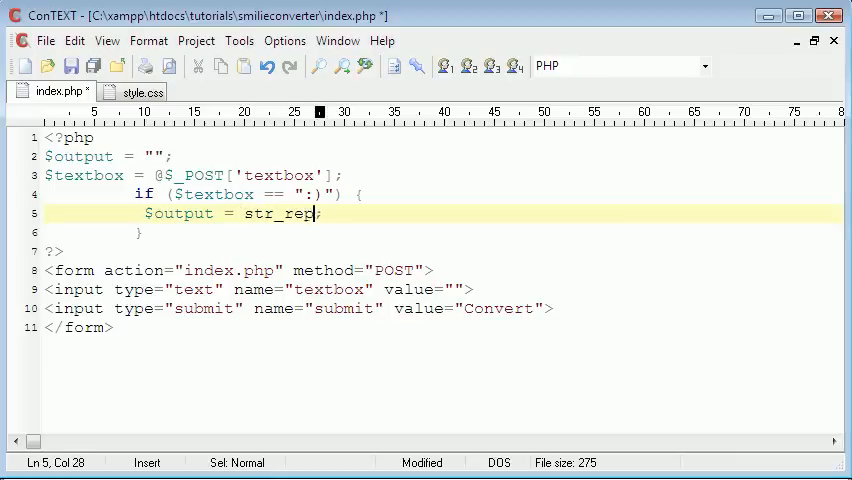
pyautogui.write('lace()')
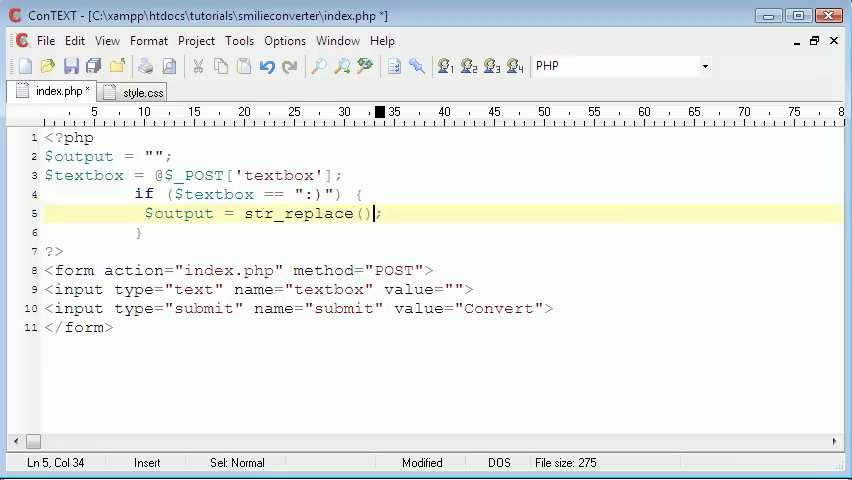
pyautogui.write("'','','")
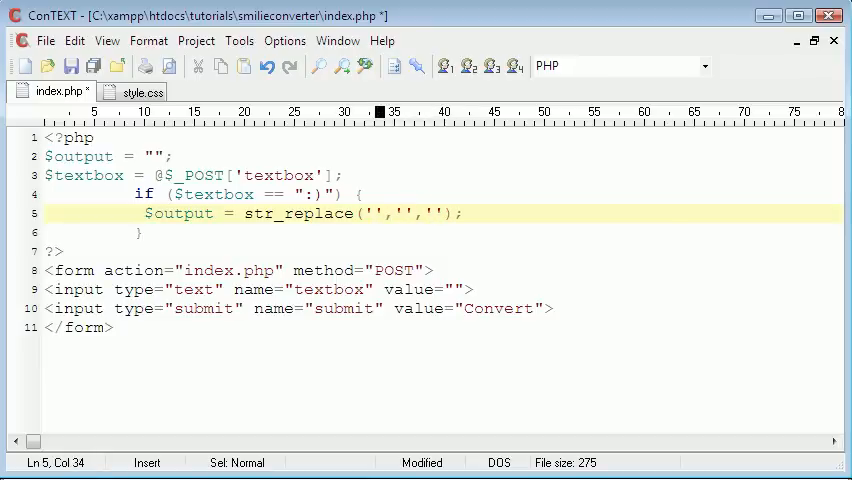
pyautogui.write(':')
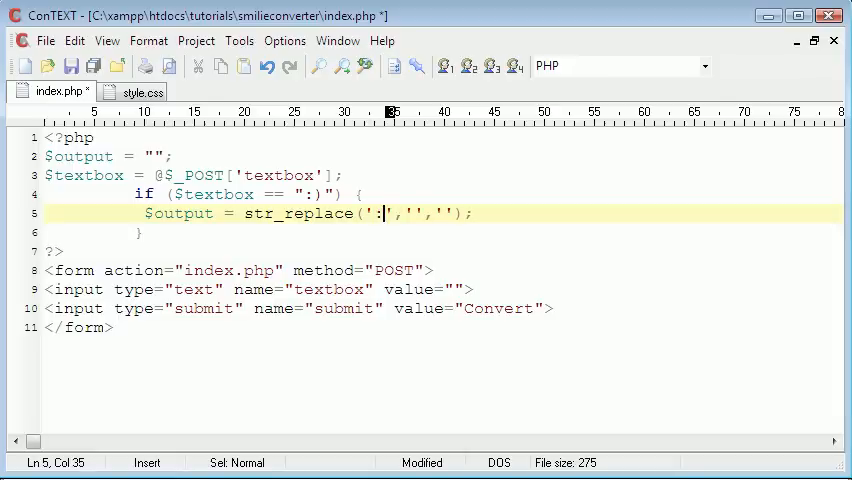
pyautogui.write(")'")
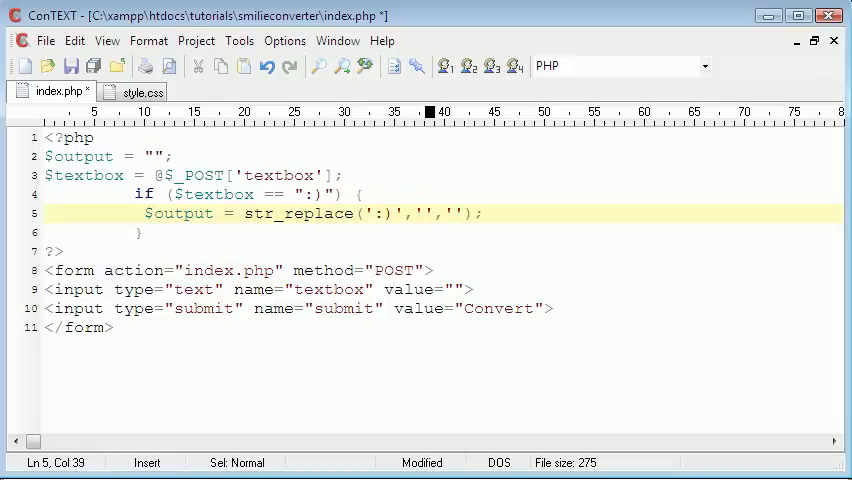
pyautogui.write('happy')
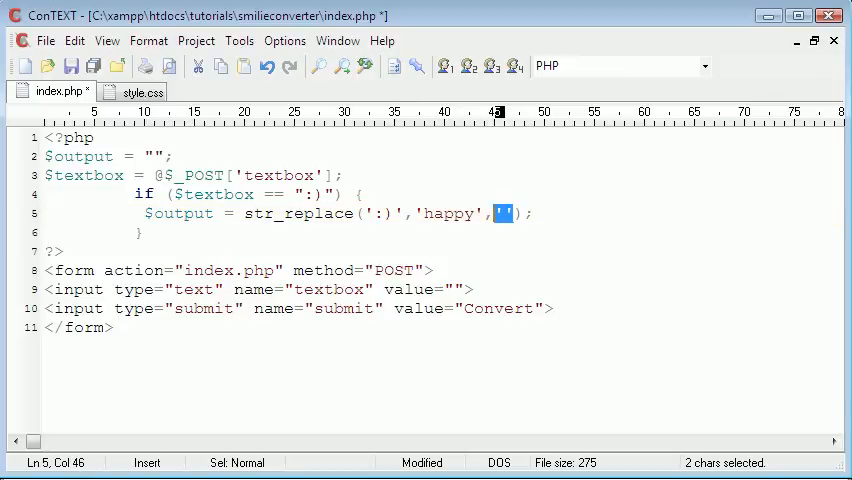
pyautogui.write('$textbox')
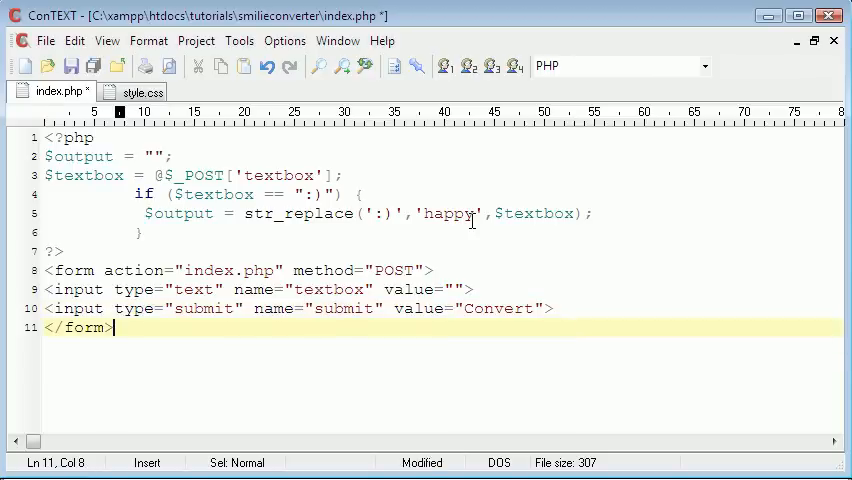
# - Add <?php echo $output; ?> after the form
pyautogui.write('<?php')
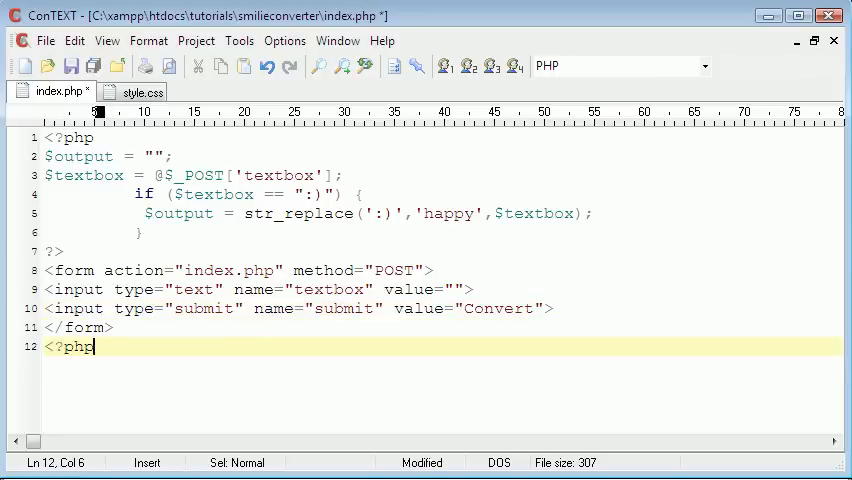
pyautogui.write('echo')
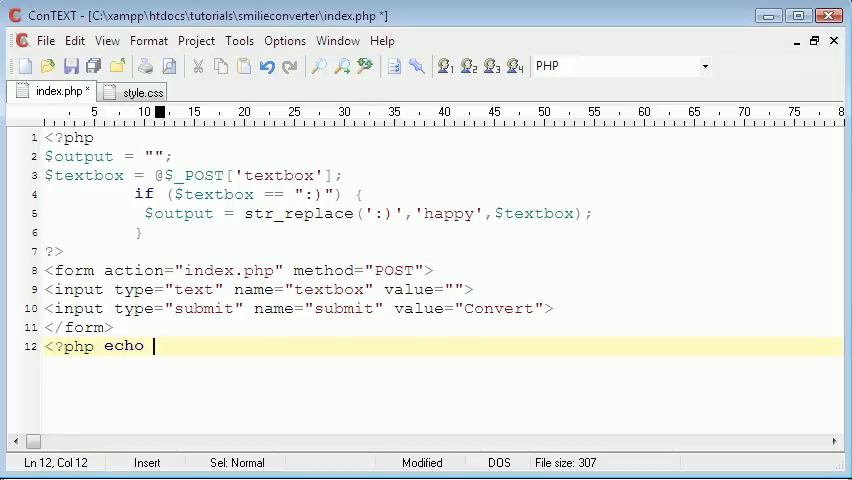
pyautogui.write('$output;')
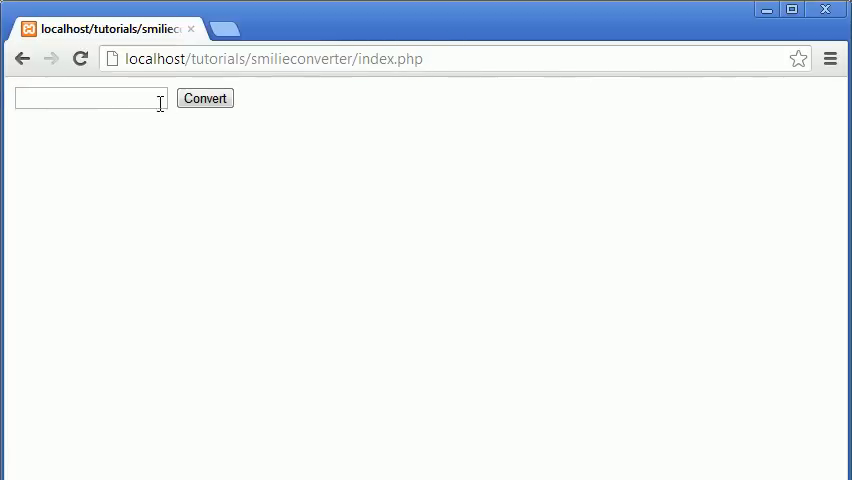
# - Submit ':)' through the converter form in Chrome
pyautogui.click(85, 99)
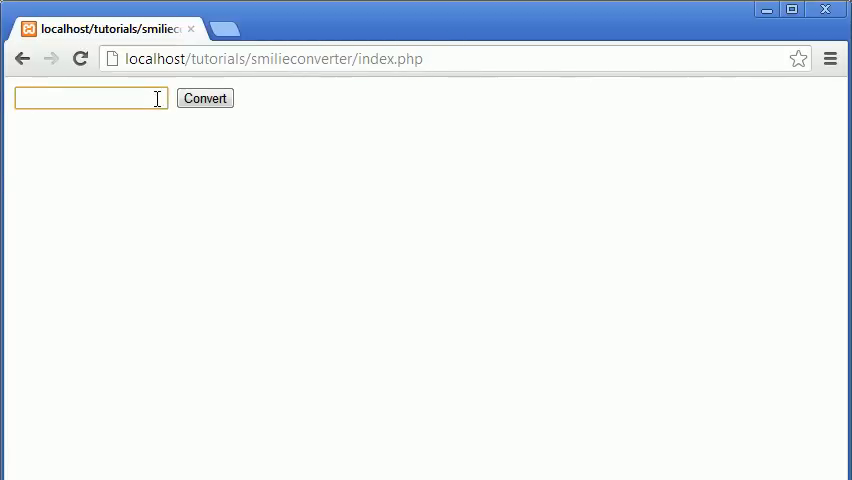
pyautogui.click(203, 98)
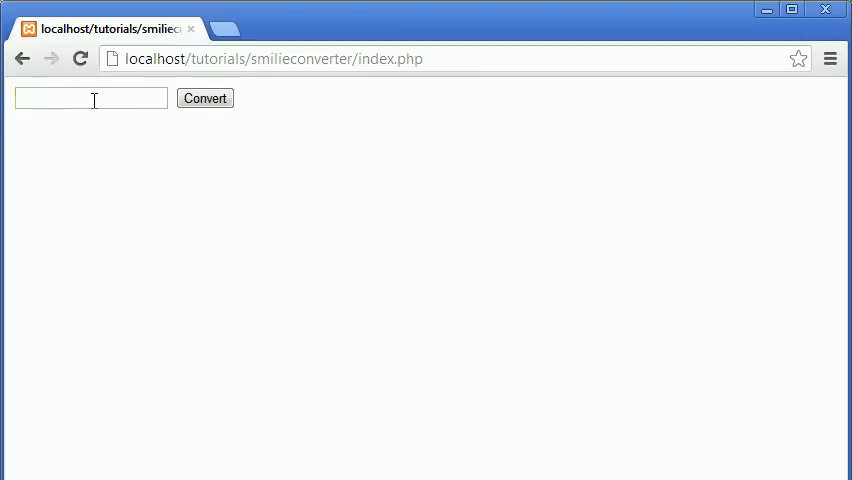
pyautogui.write(':)')
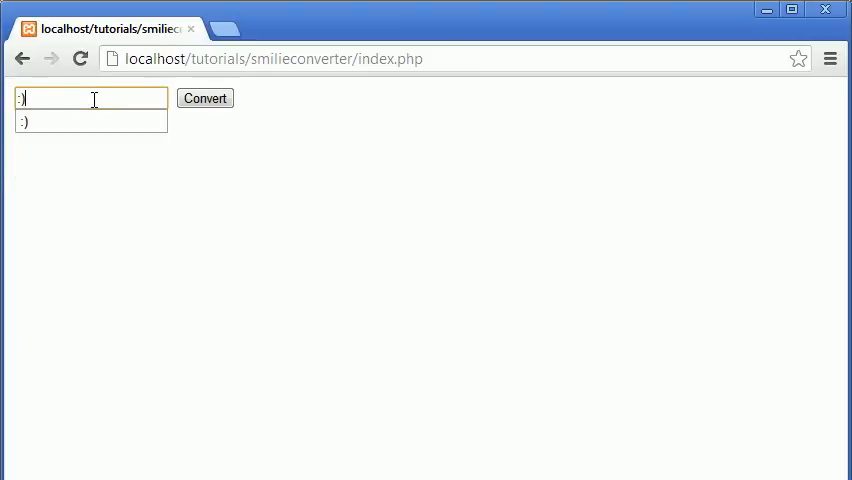
pyautogui.click(204, 98)
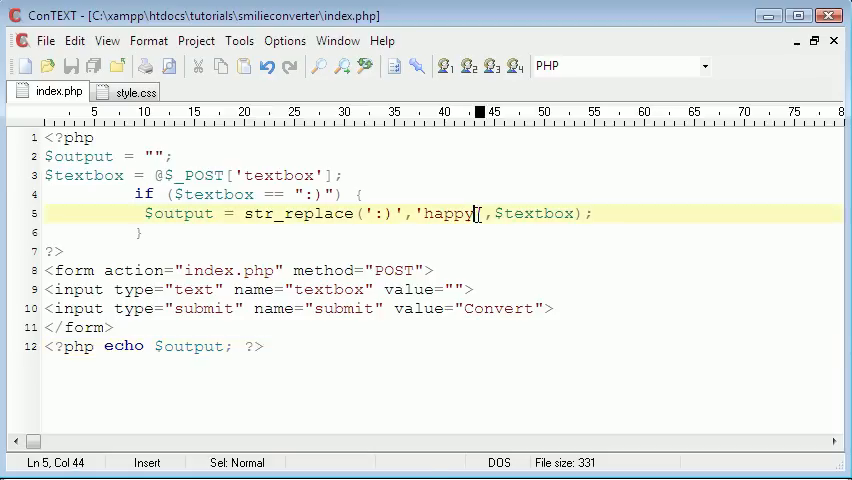
# - Change the ':)' replacement string to '<div style="happy">&nbsp;</div>'
pyautogui.write('<div')
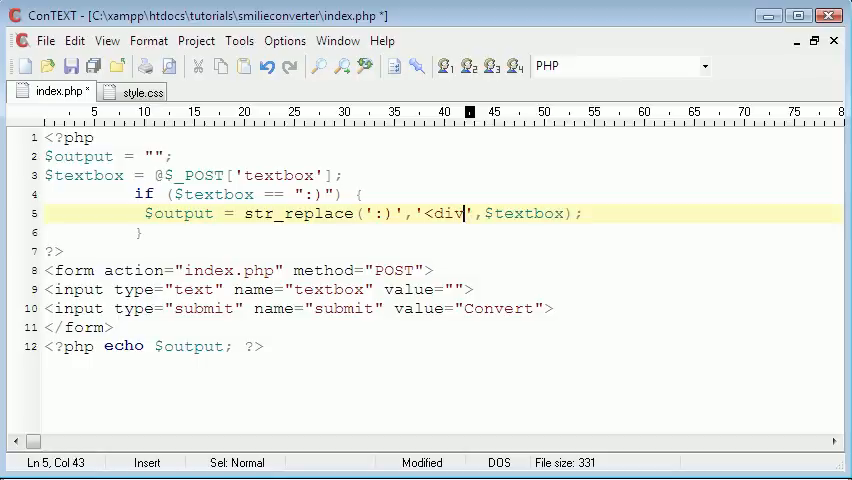
pyautogui.write('</div>')
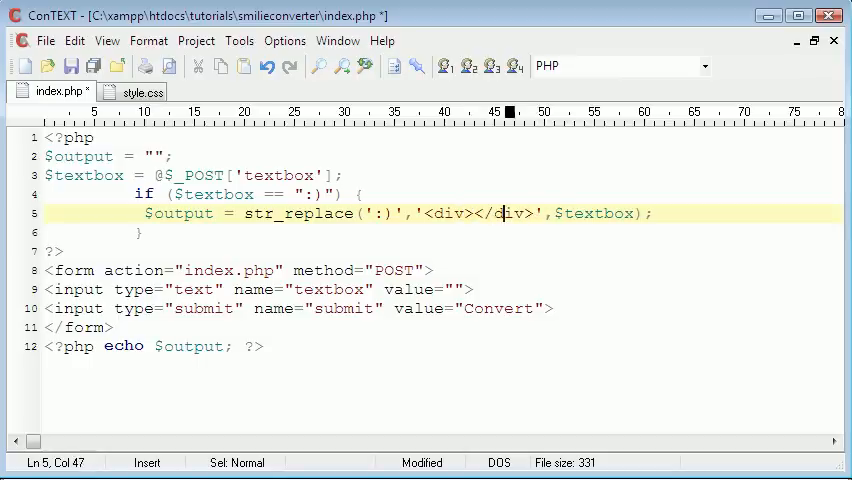
pyautogui.write('style=')
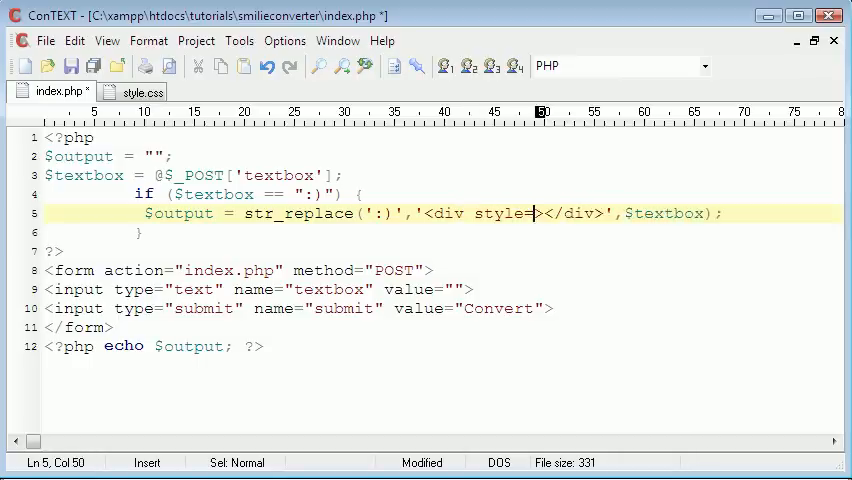
pyautogui.write('""')
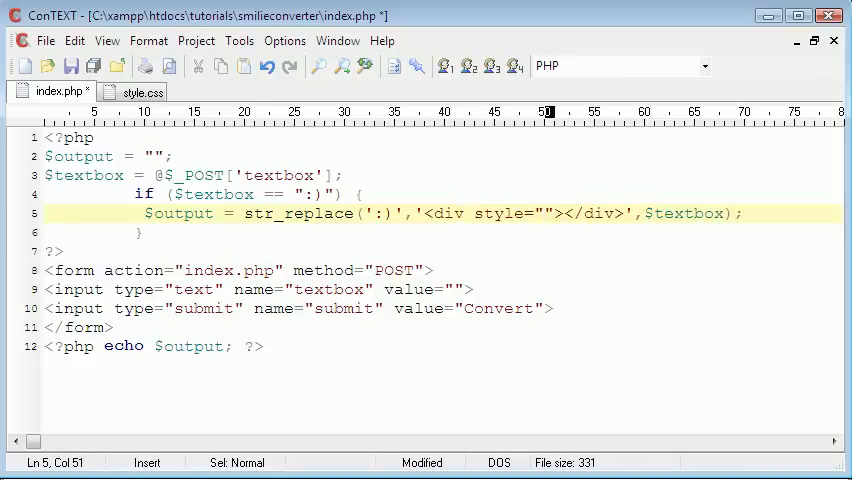
pyautogui.write('happy')
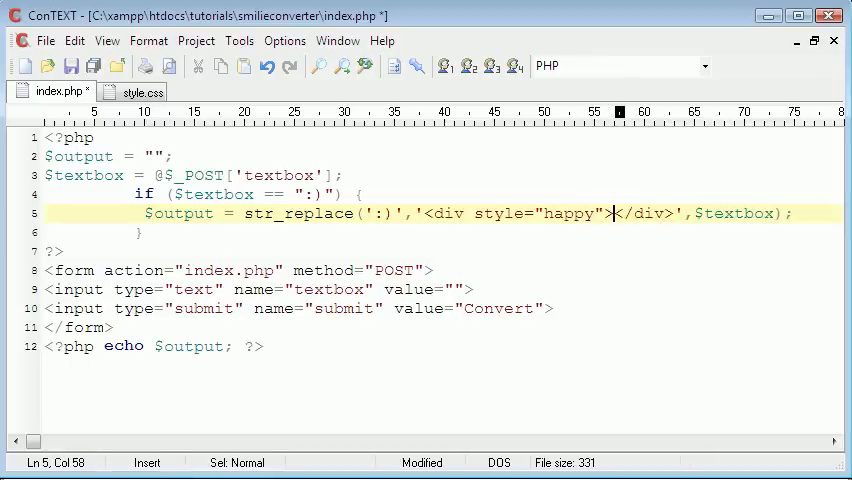
pyautogui.write('&')
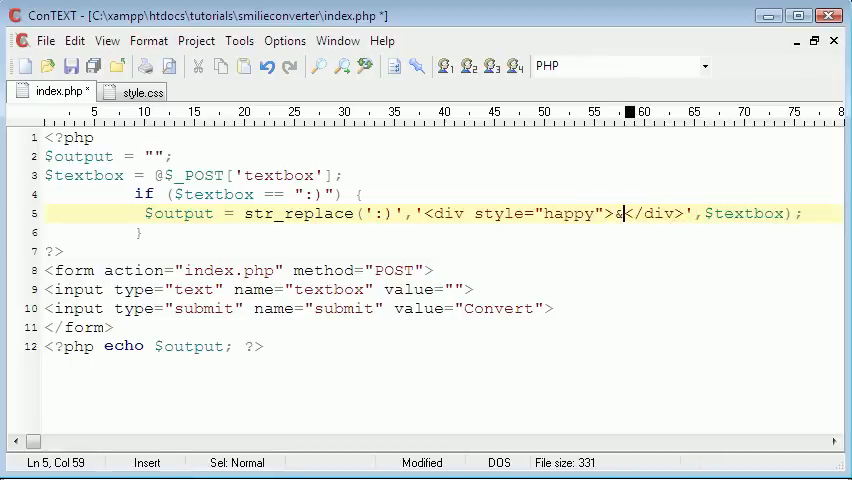
pyautogui.write('nbsp;')
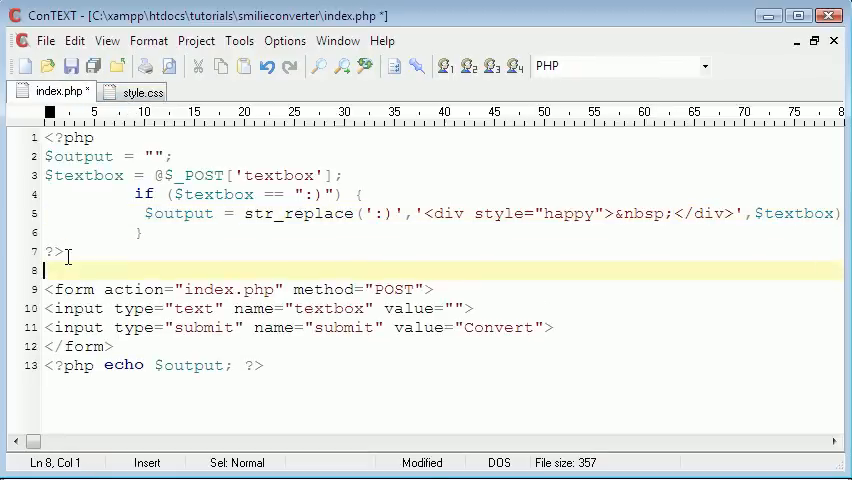
# - Add <link rel="stylesheet" type="text/css" href="./style.css" /> after the PHP block
pyautogui.write('<link rel')
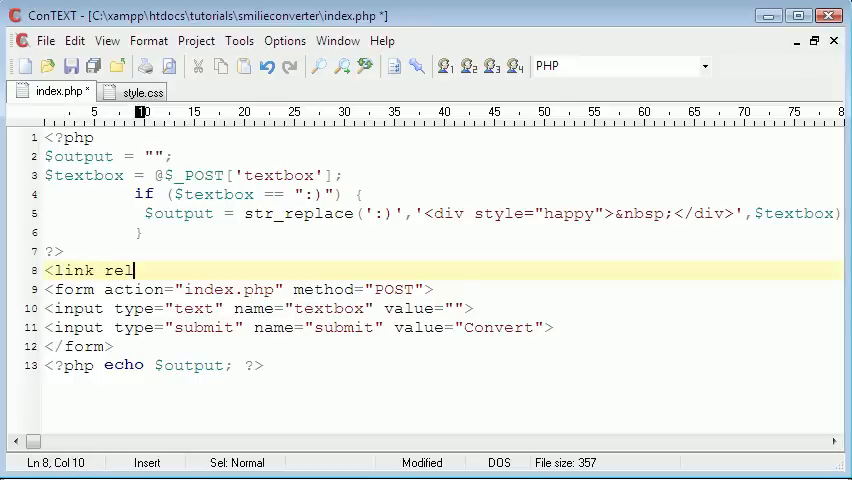
pyautogui.write('="style"')
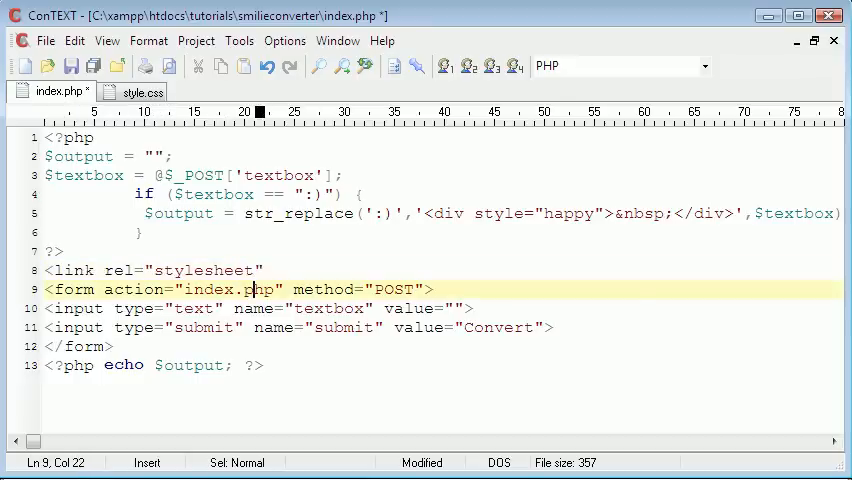
pyautogui.write('type="text')
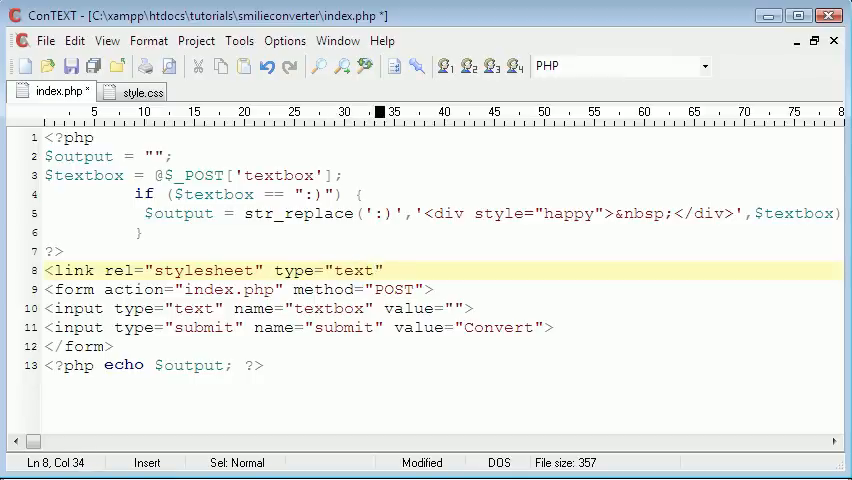
pyautogui.write('/css hr')
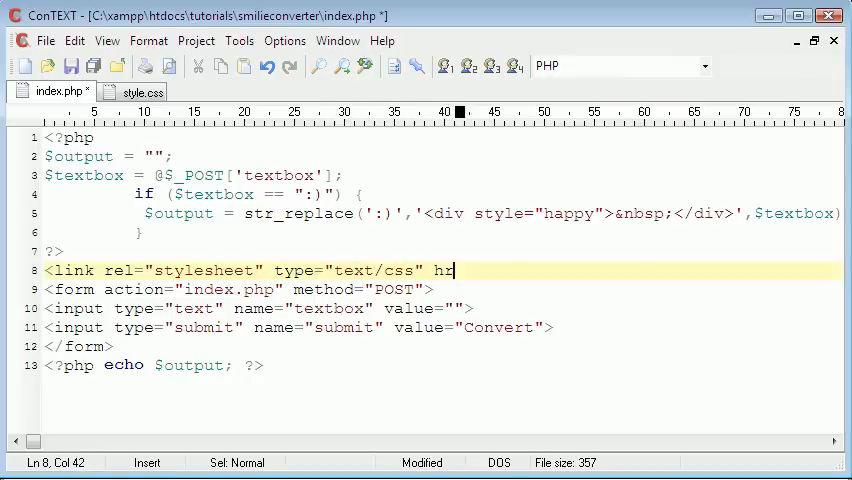
pyautogui.write('href="" />')
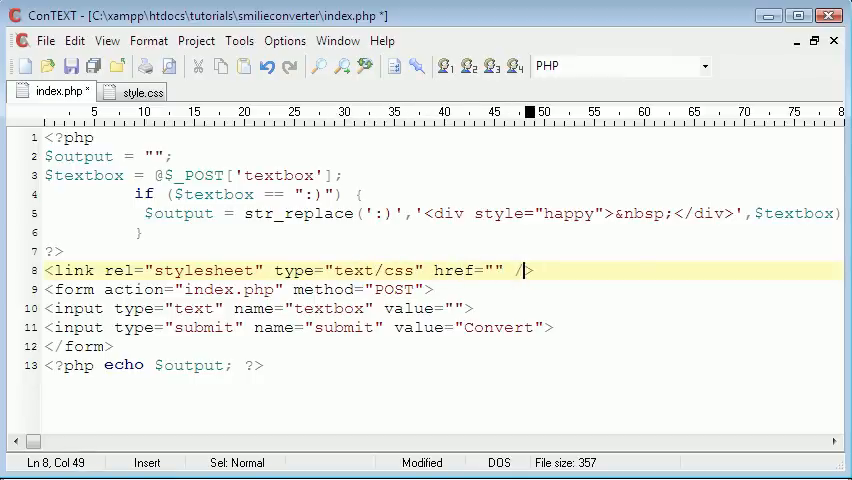
pyautogui.write('./')
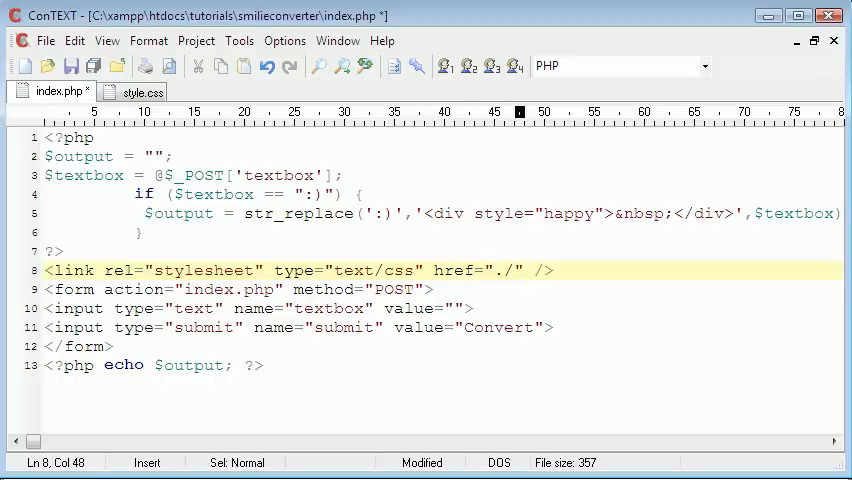
pyautogui.write('style.css')
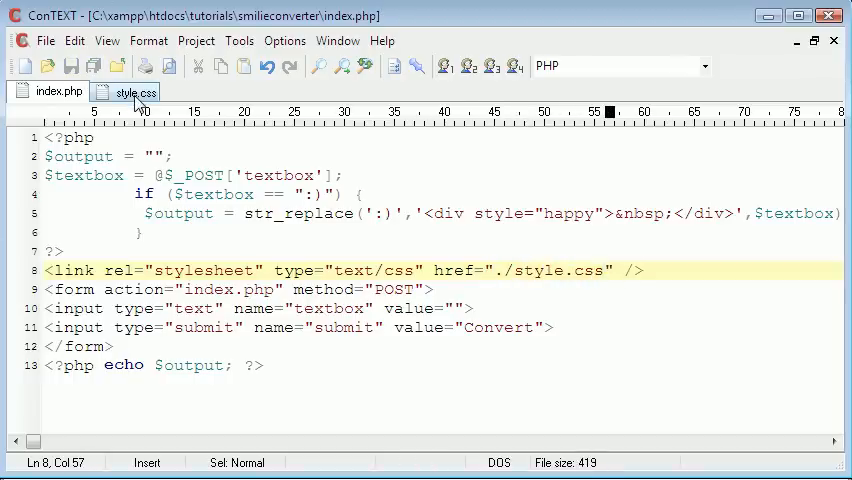
# - Confirm the stylesheet path, then start a .happy rule with background-image url(images/smilies...)
pyautogui.click(130, 90)
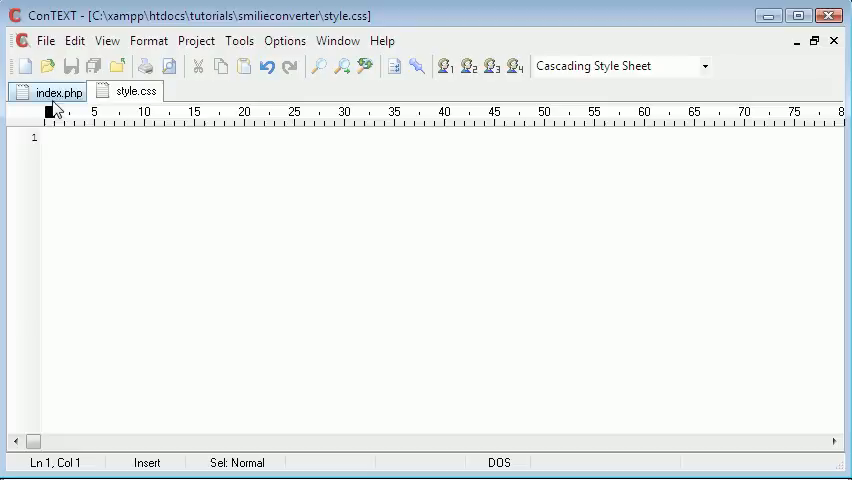
pyautogui.click(63, 91)
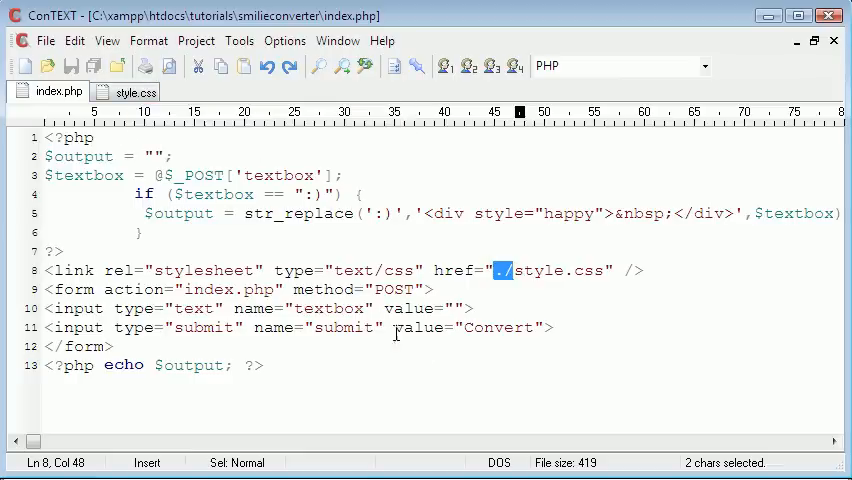
pyautogui.click(132, 91)
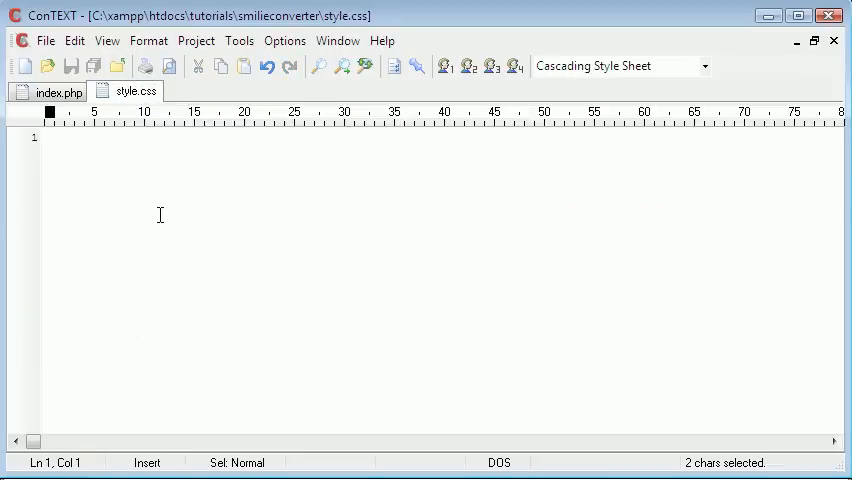
pyautogui.write('.happy')
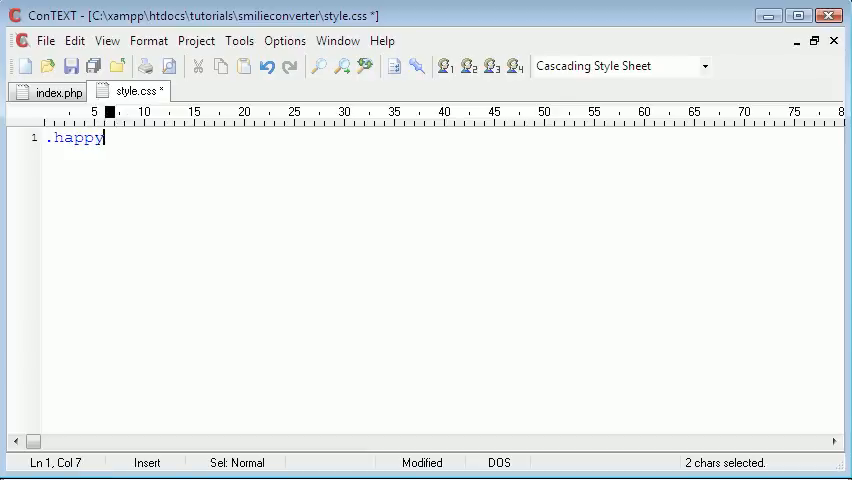
pyautogui.write('{')
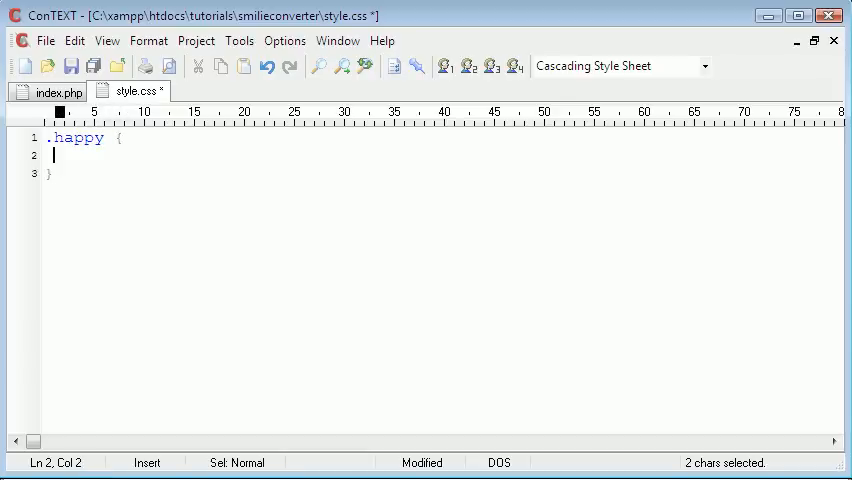
pyautogui.write('backgr')
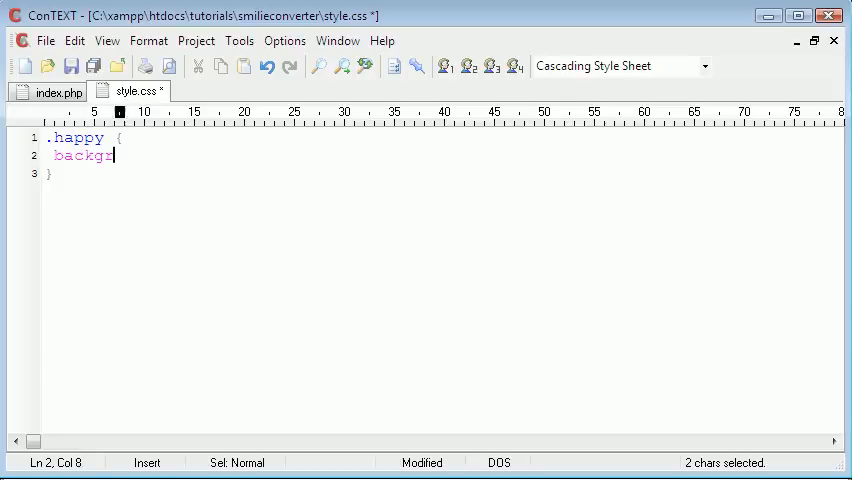
pyautogui.write('ound-image')
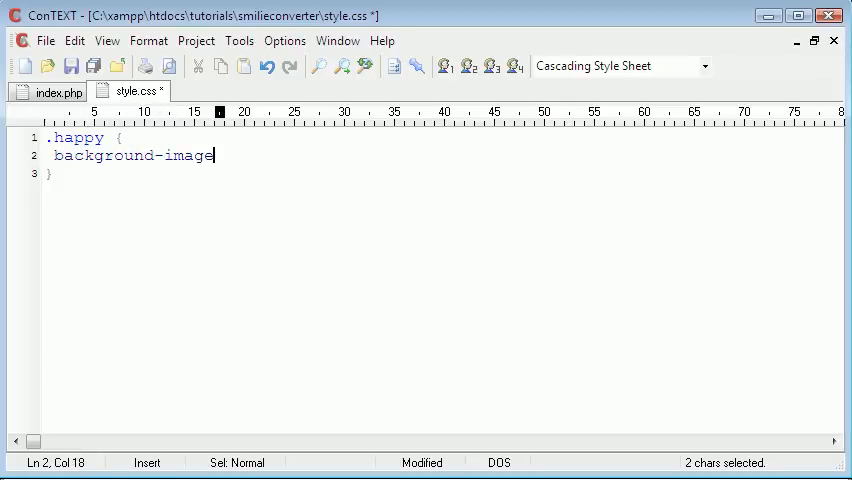
pyautogui.write(':url')
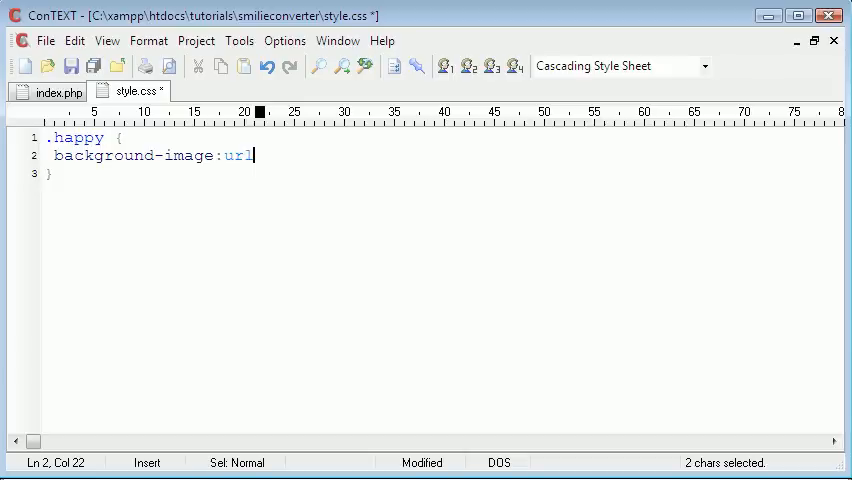
pyautogui.write('();')
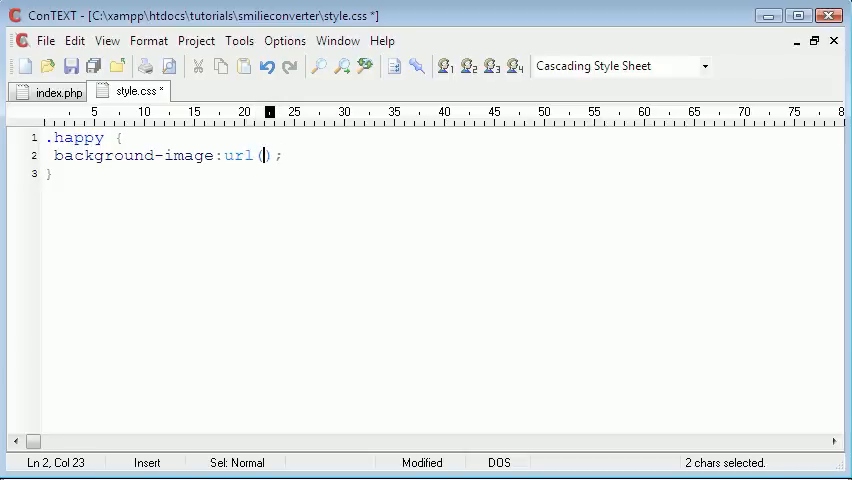
pyautogui.write('i')
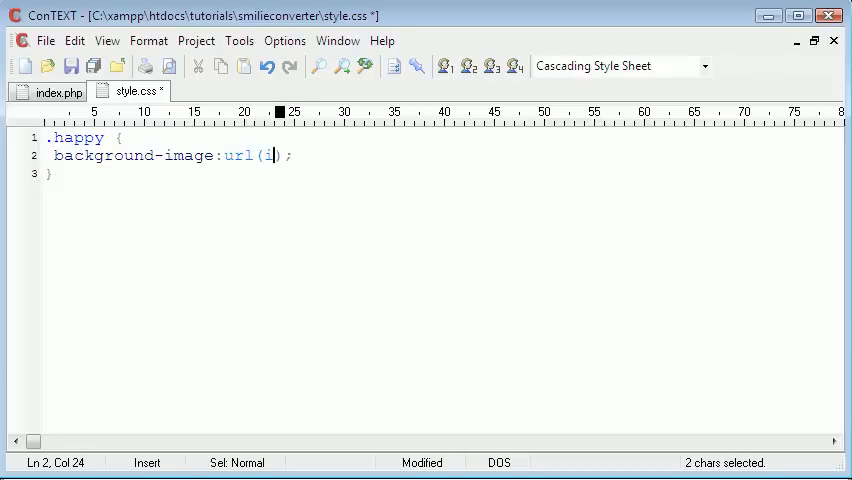
pyautogui.write('mages/')
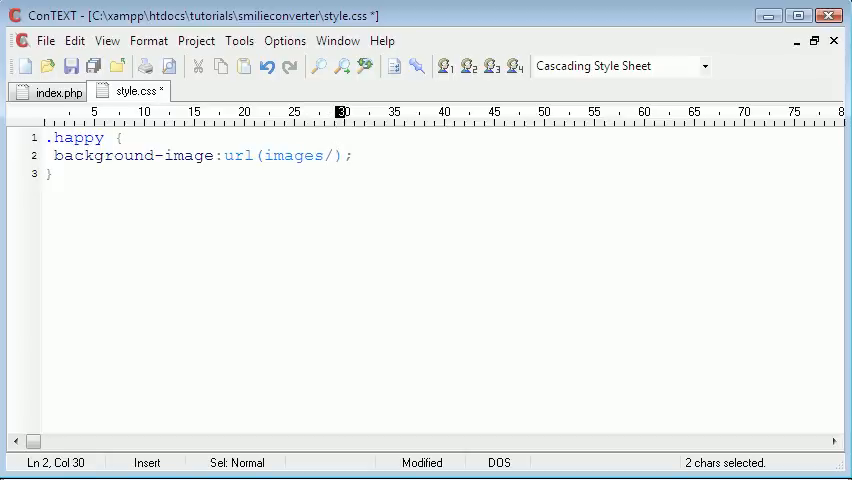
pyautogui.write('smilies.php')
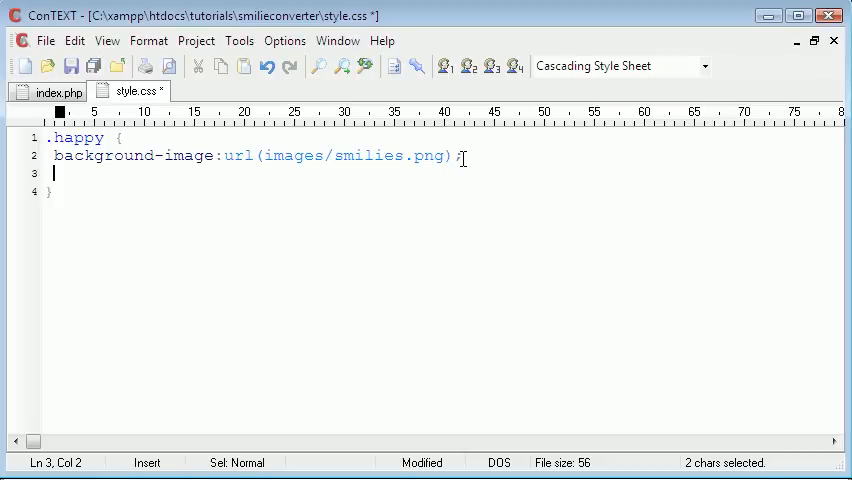
# - Give .happy height 20px, width 20px and background-position 0px 0px
pyautogui.write('height:')
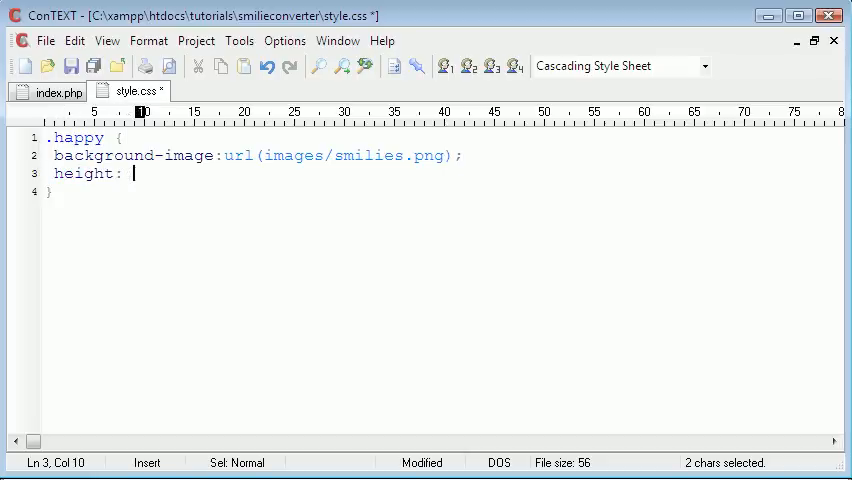
pyautogui.write('20px;')
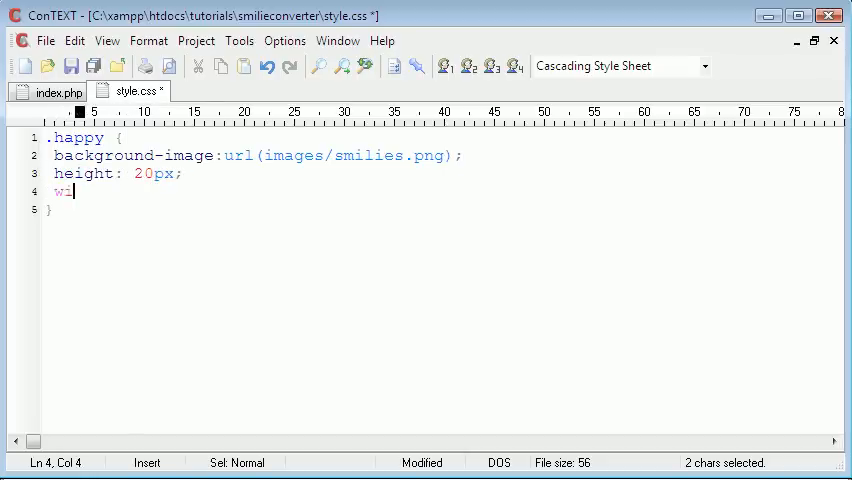
pyautogui.write('dth:')
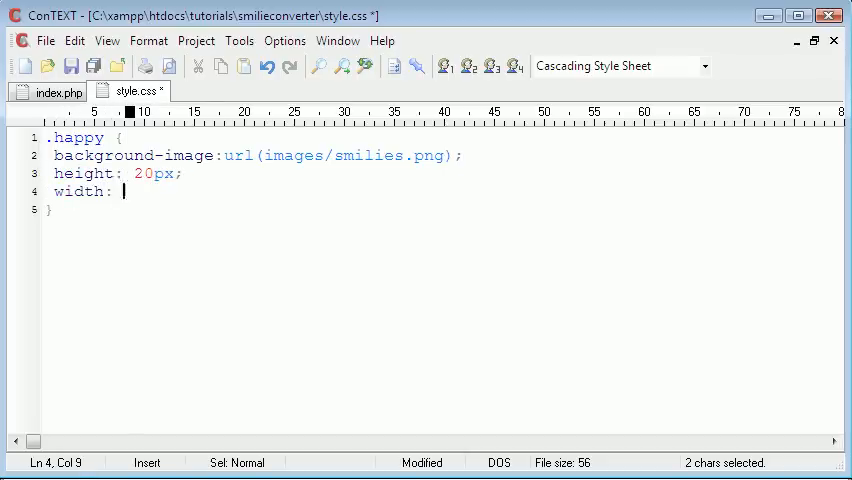
pyautogui.write('20px;')
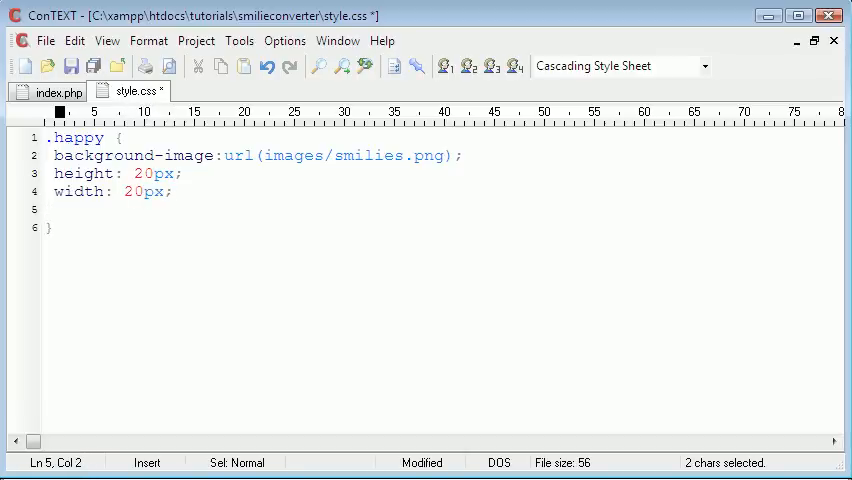
pyautogui.write('background')
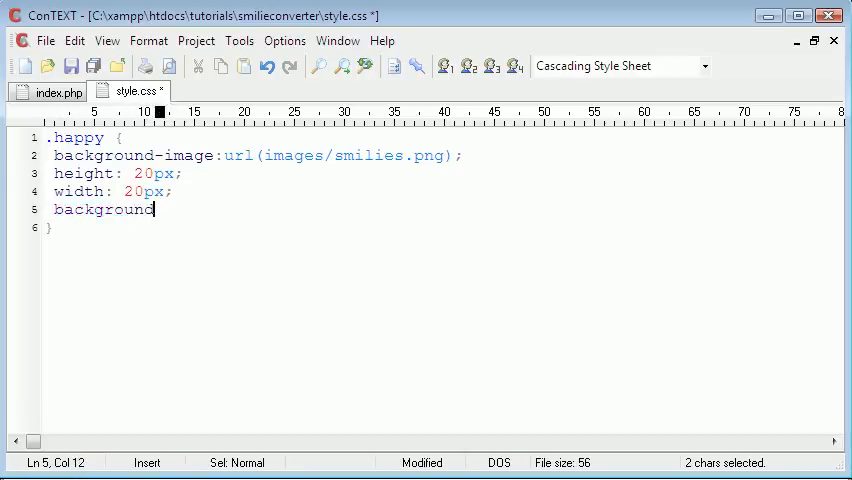
pyautogui.write('-position?')
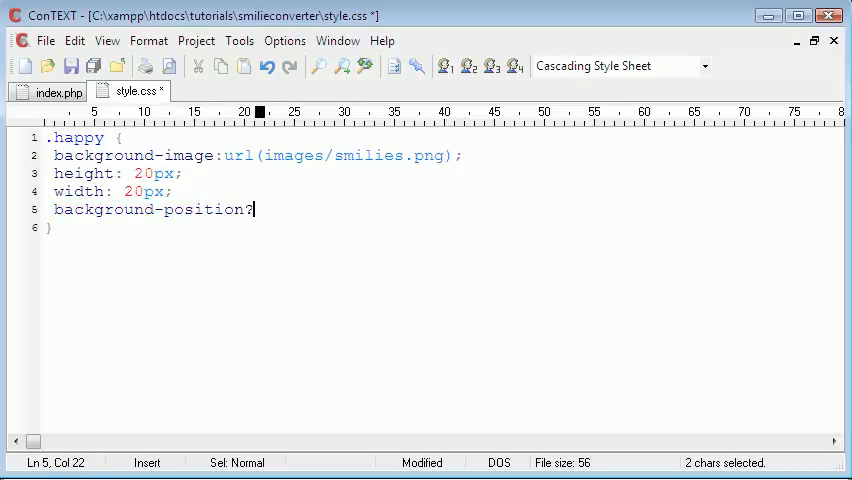
pyautogui.write(':')
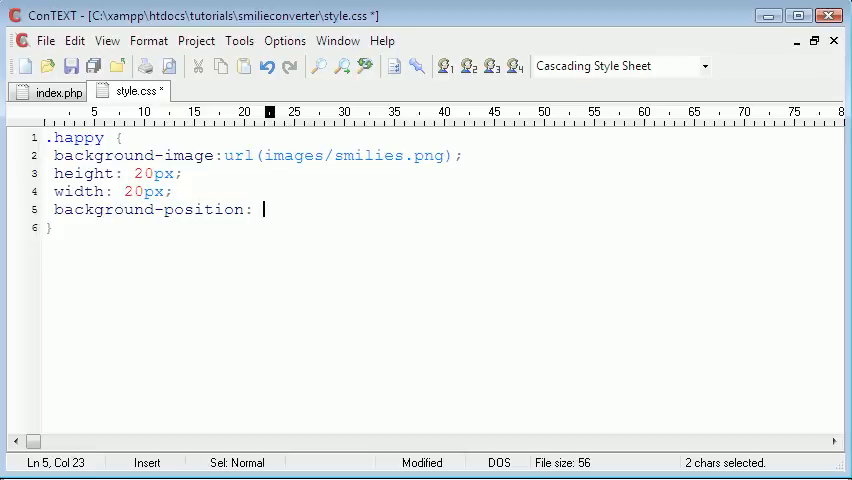
pyautogui.write('0px')
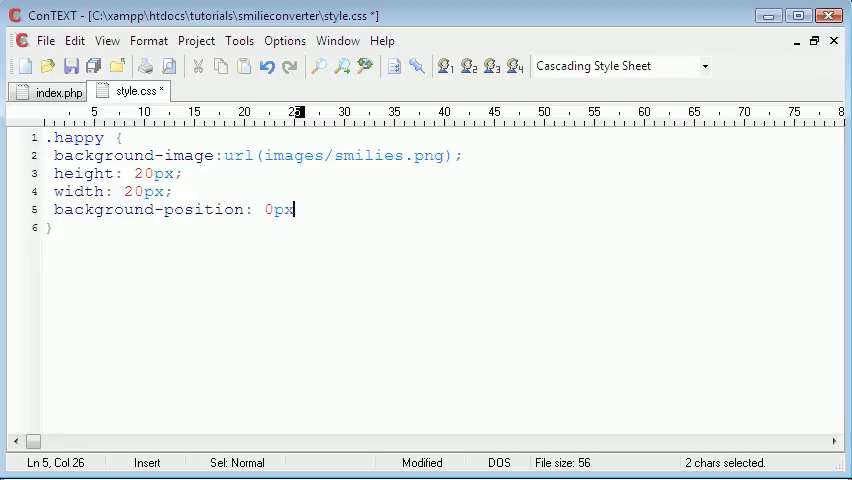
pyautogui.write('0px;')
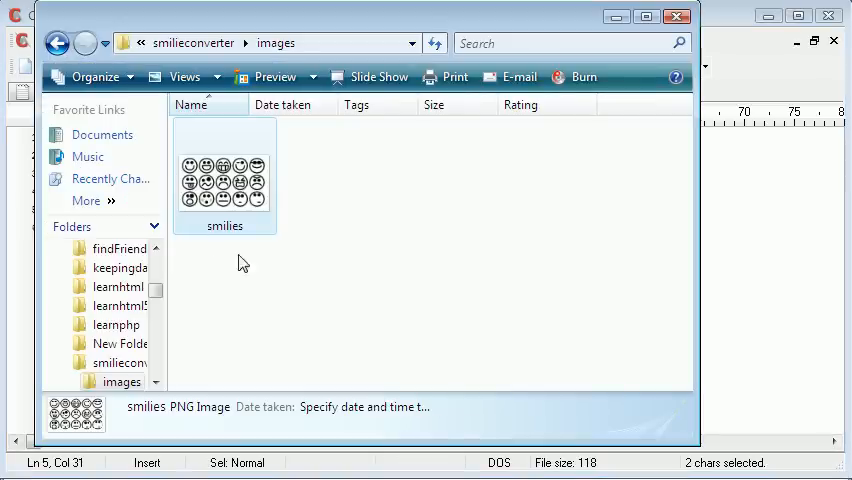
# - Open the smilies PNG thumbnail from the project's images folder
pyautogui.doubleClick(224, 175)
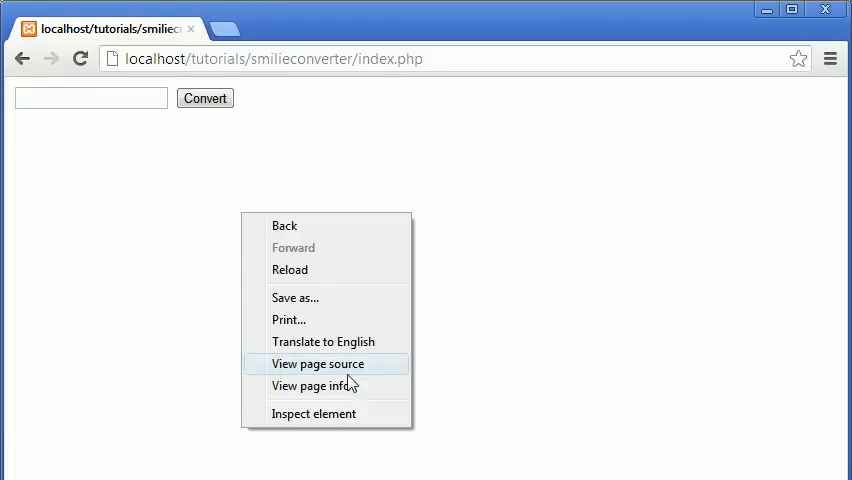
# - View the converter page's source and open its linked ./style.css stylesheet
pyautogui.click(318, 363)
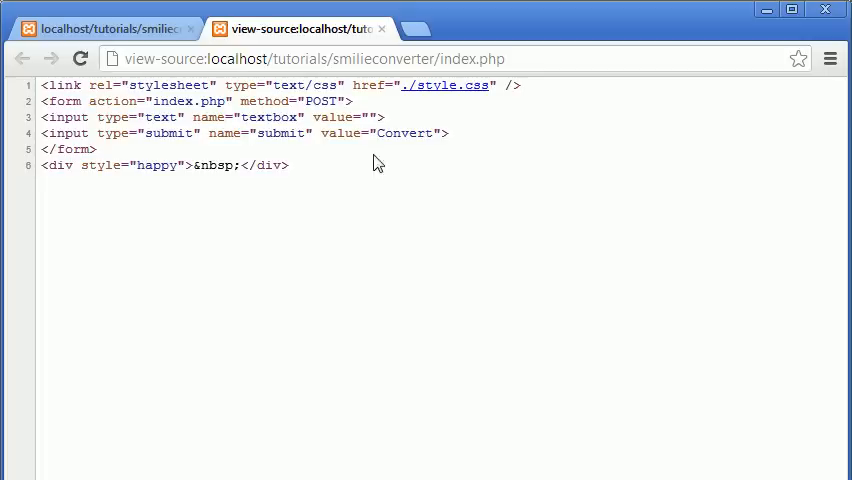
pyautogui.moveTo(314, 133)
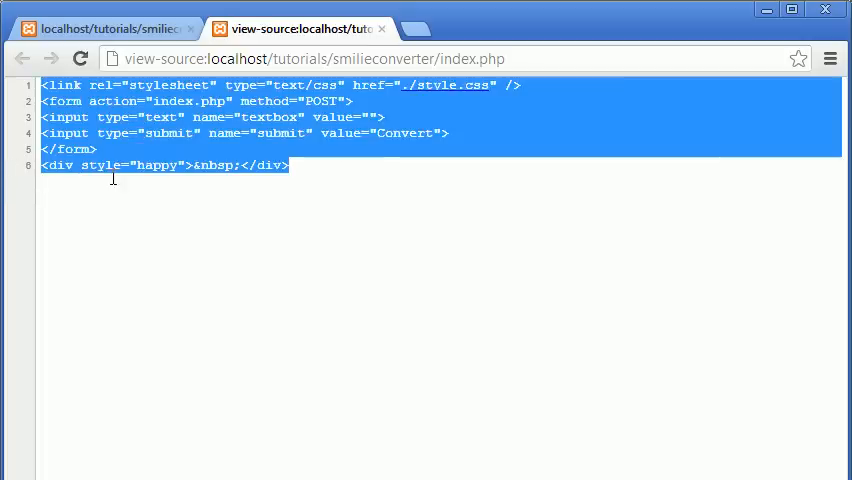
pyautogui.click(138, 165)
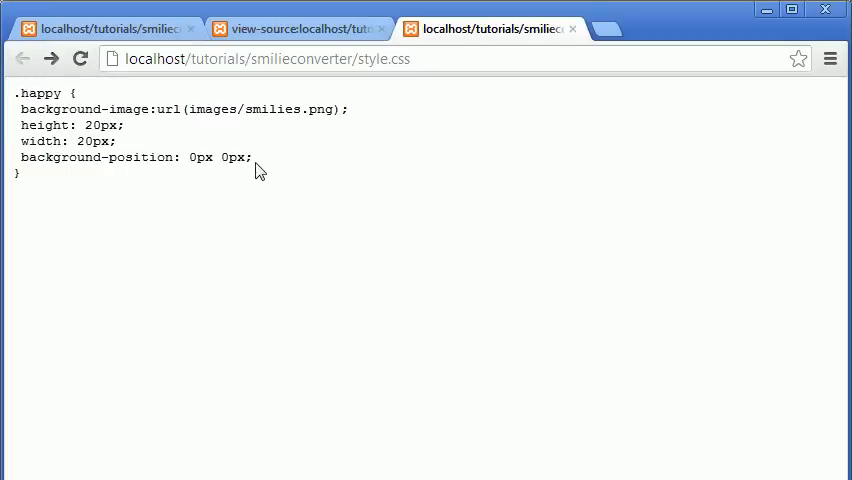
pyautogui.moveTo(580, 30)
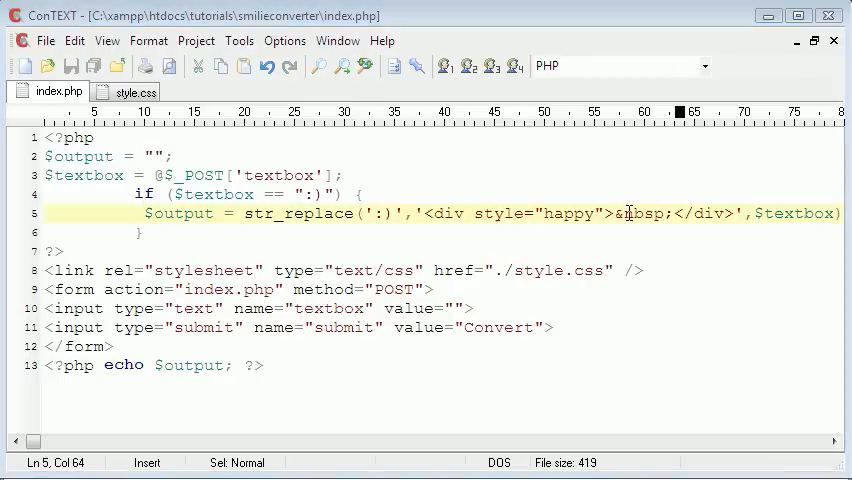
# - Change style="happy" to class="happy" on index.php's :) div, briefly checking style.css
pyautogui.doubleClick(497, 213)
pyautogui.write('class')
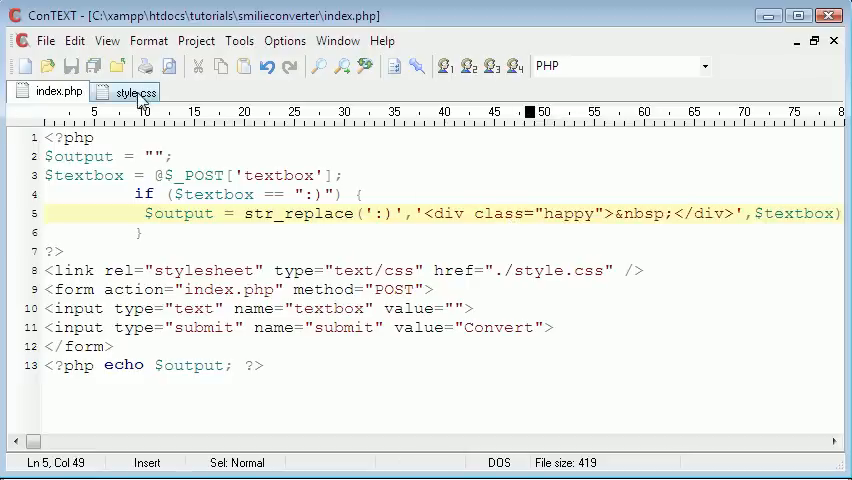
pyautogui.click(131, 91)
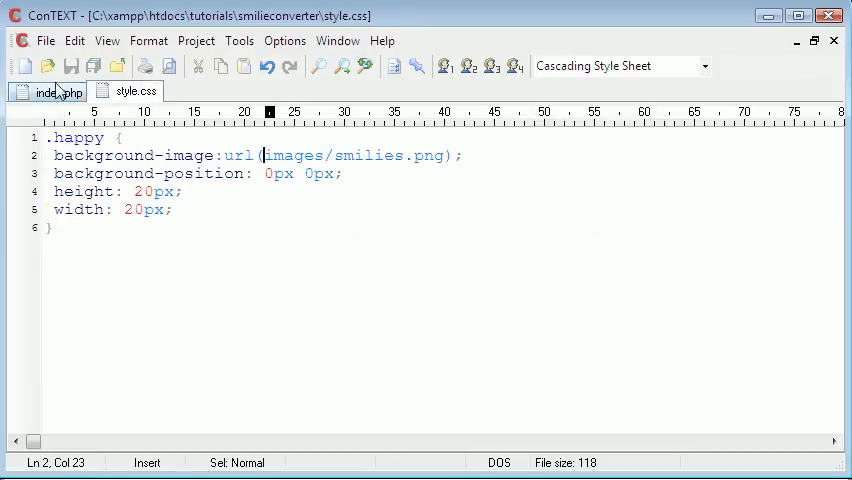
pyautogui.click(54, 91)
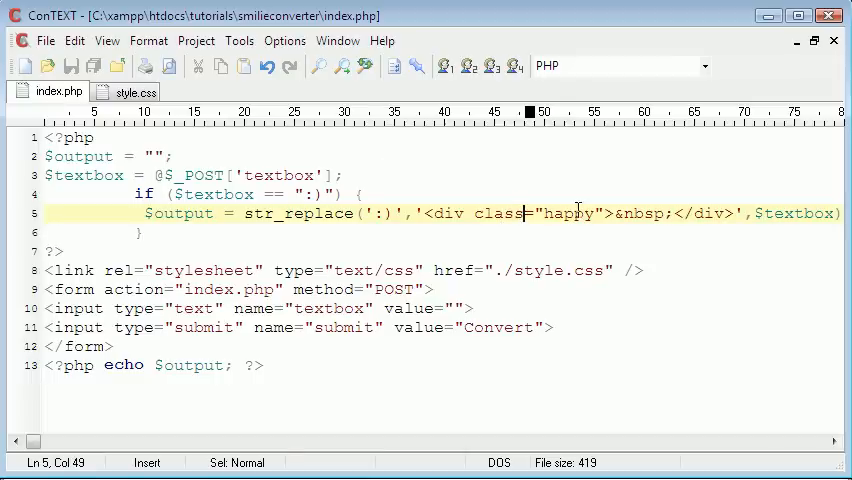
pyautogui.moveTo(513, 242)
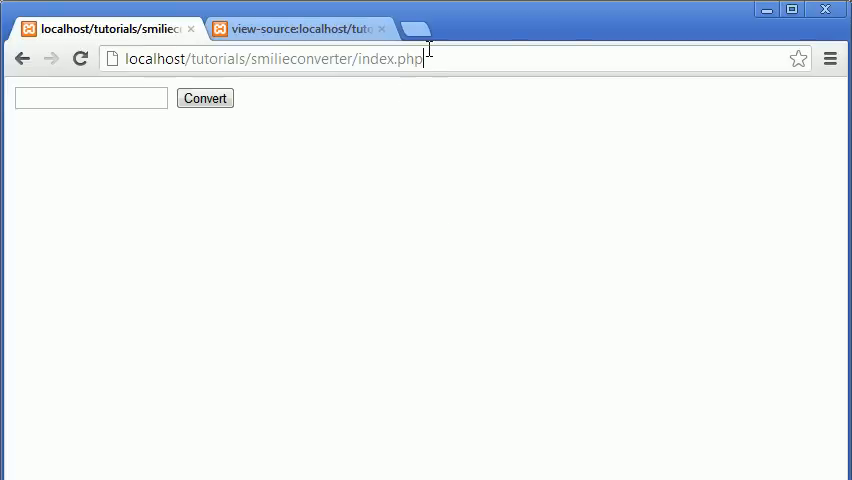
# - Reload the converter page and focus its smilie input box
pyautogui.click(90, 98)
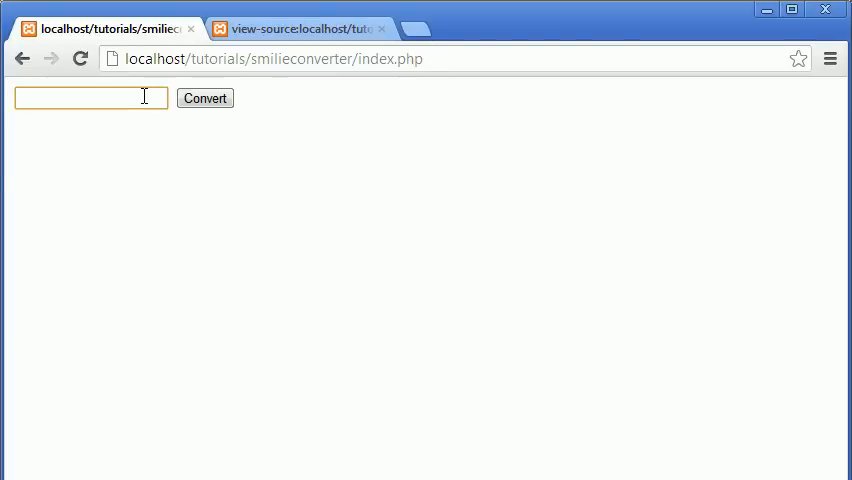
pyautogui.click(204, 98)
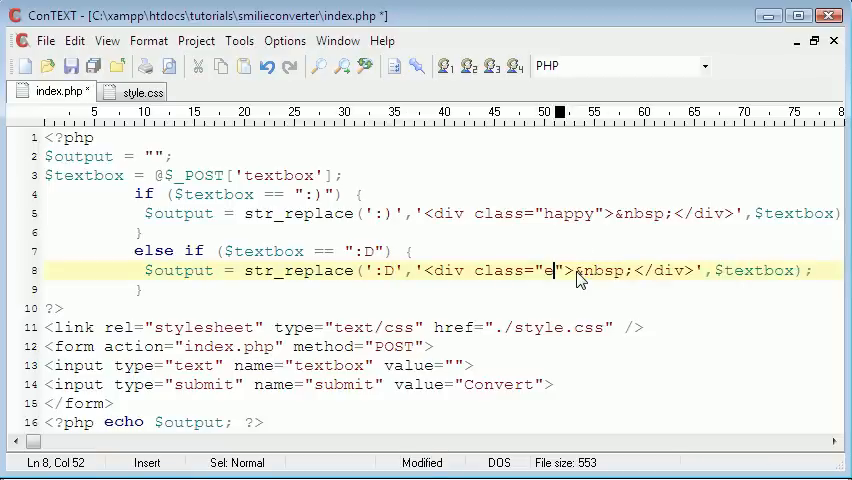
# - Finish the :D branch's 'extatic' class name and paste a copy of the .happy rule into style.css
pyautogui.write('xtatd')
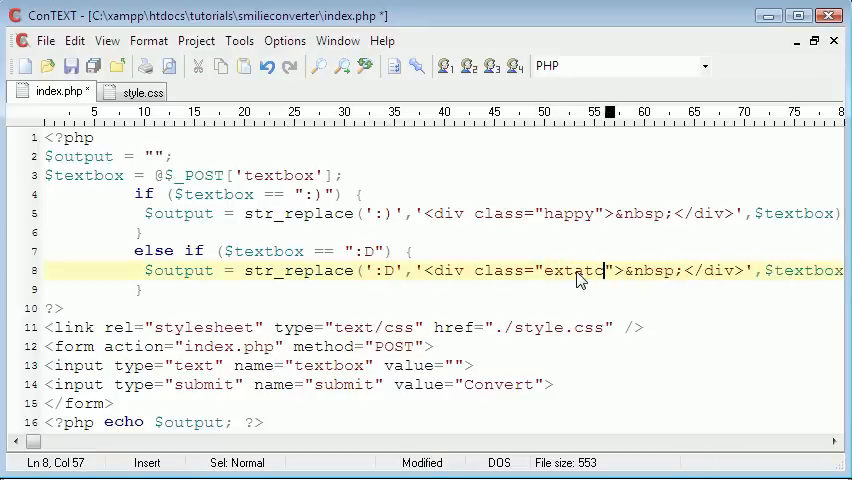
pyautogui.write('i')
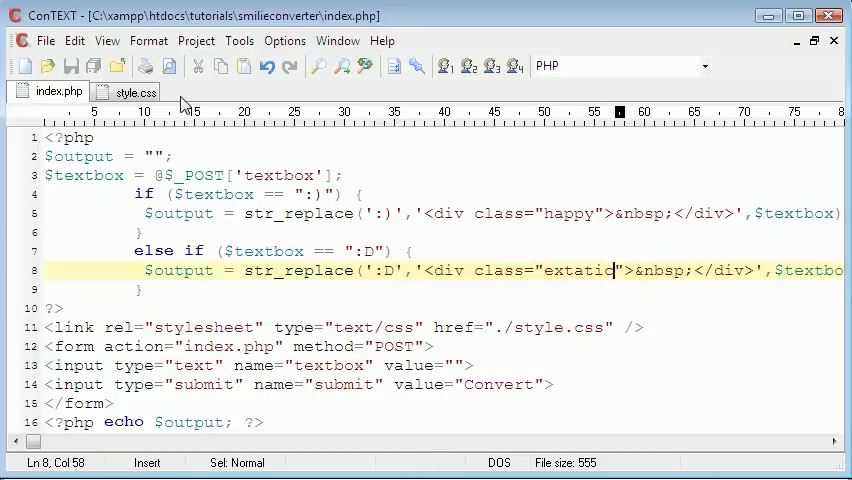
pyautogui.click(131, 90)
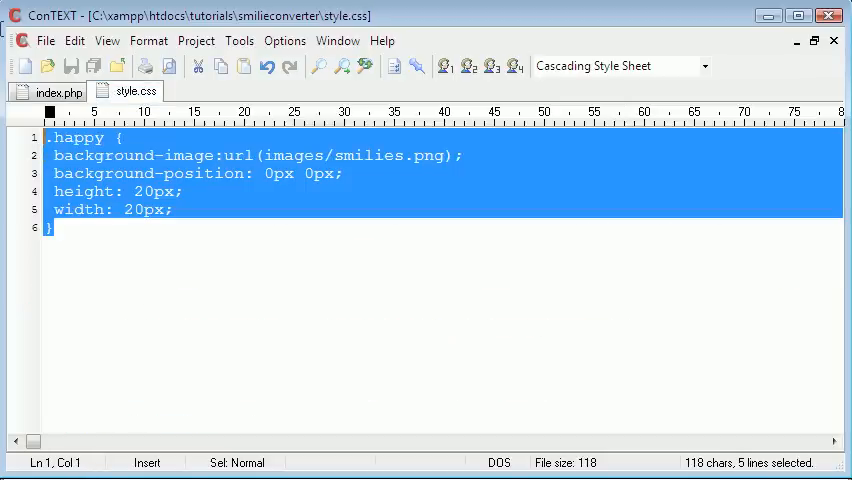
pyautogui.press('Ctrl+V')
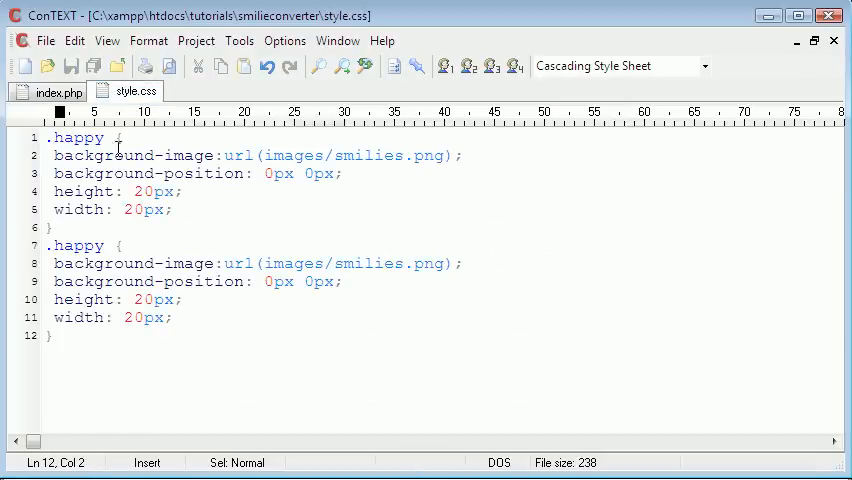
# - Rename the copied rule to .extatic, set its vertical offset to -2, and submit :D
pyautogui.click(77, 245)
pyautogui.write('extati')
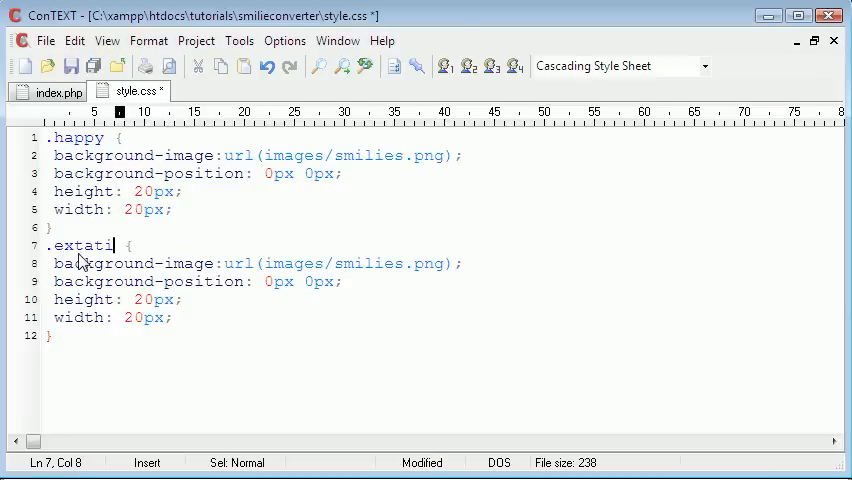
pyautogui.press('Ctrl+A')
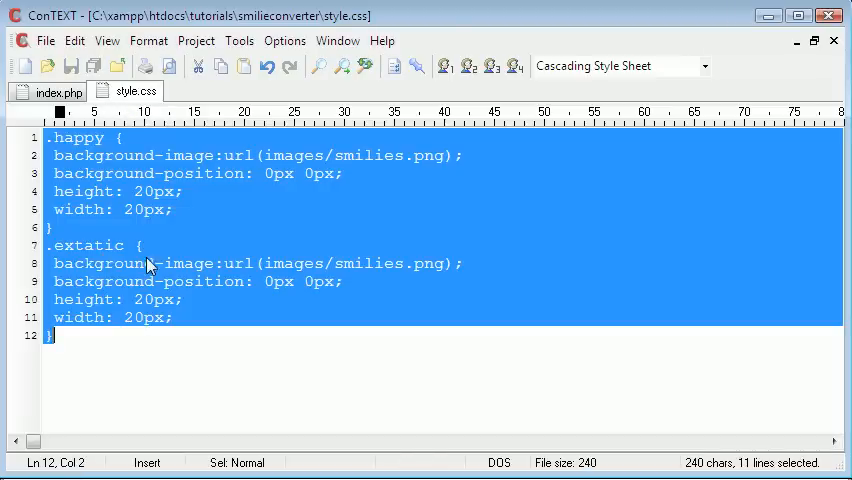
pyautogui.click(305, 281)
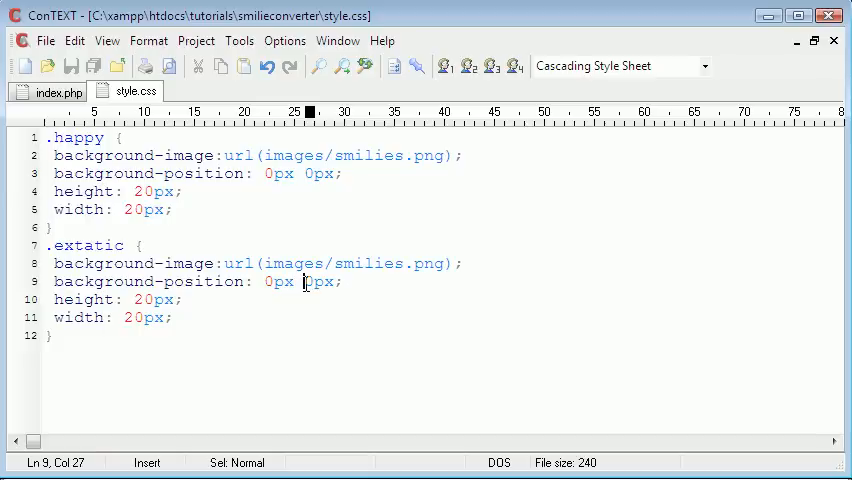
pyautogui.write('-2')
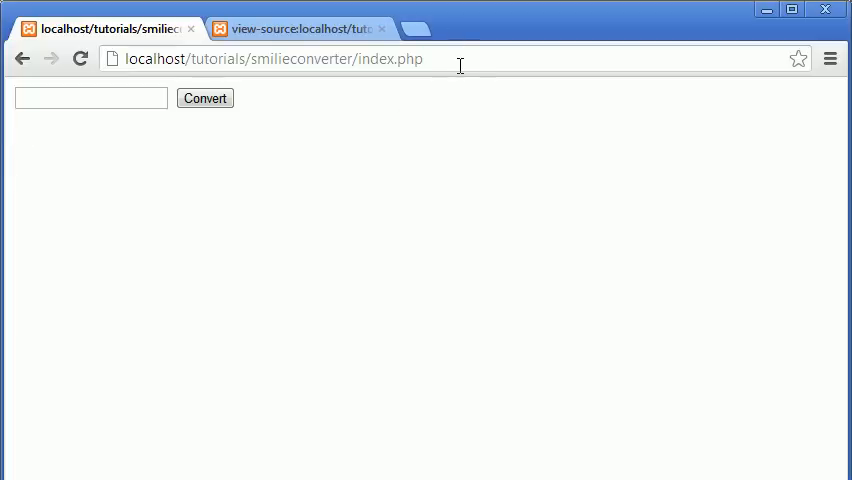
pyautogui.write(':D')
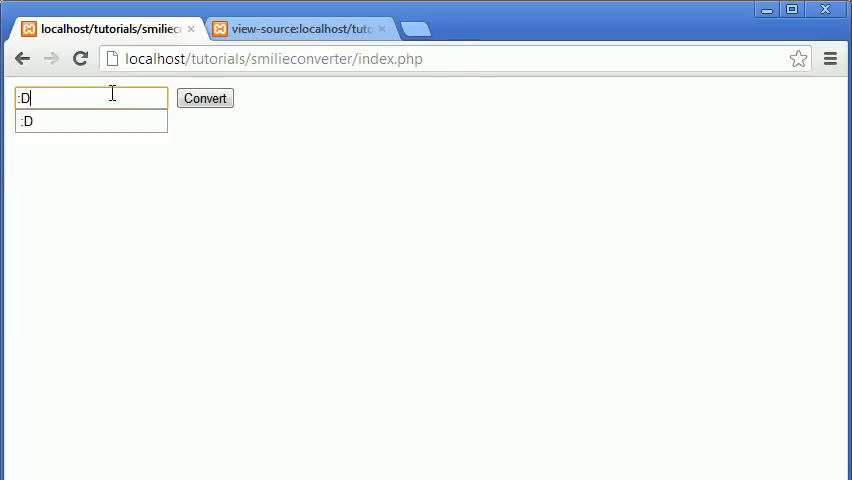
pyautogui.click(204, 98)
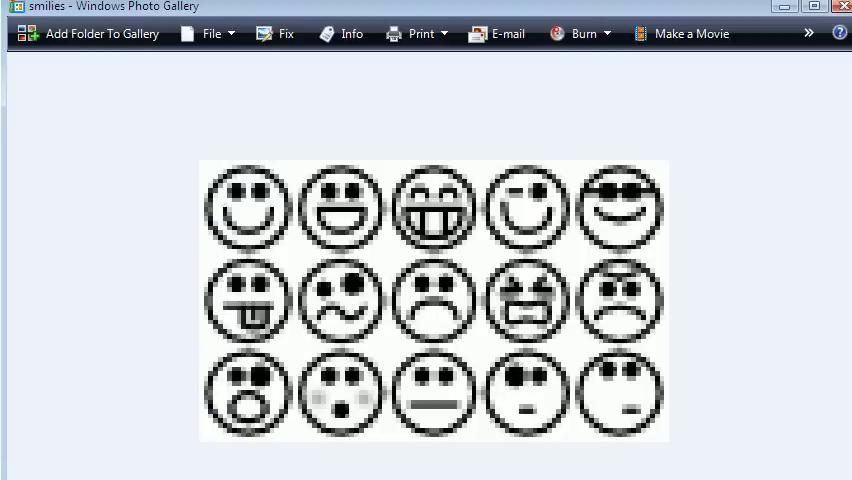
pyautogui.moveTo(252, 332)
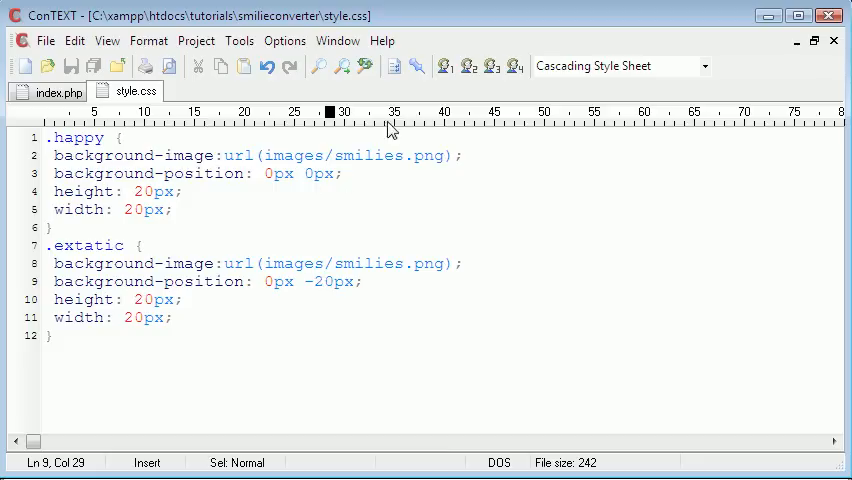
# - Add a 'background-attachment: fixed;' line to the .happy rule
pyautogui.press('Enter')
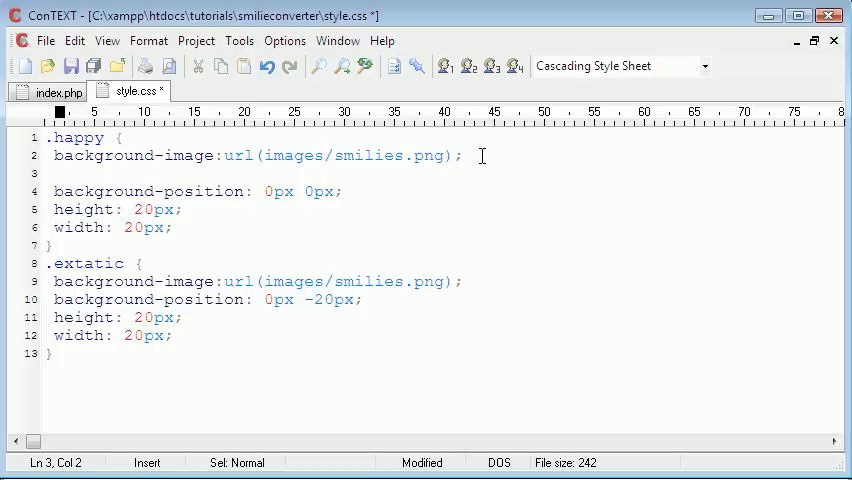
pyautogui.write('background-')
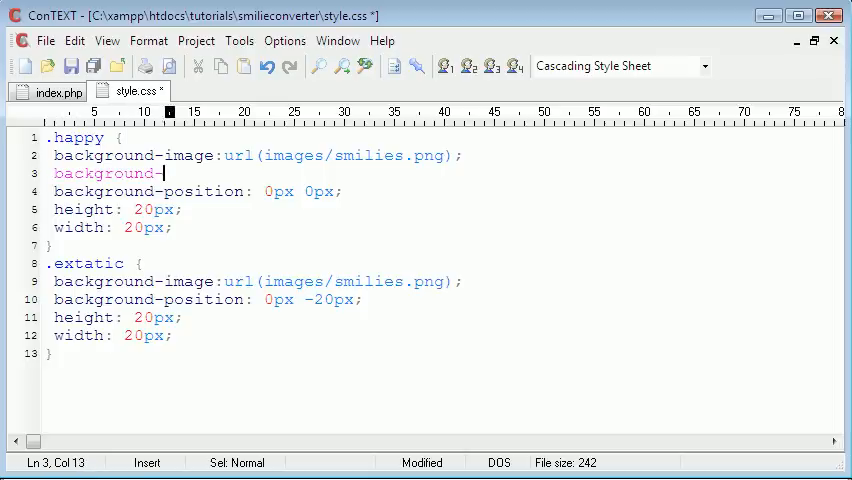
pyautogui.write('-attachment:')
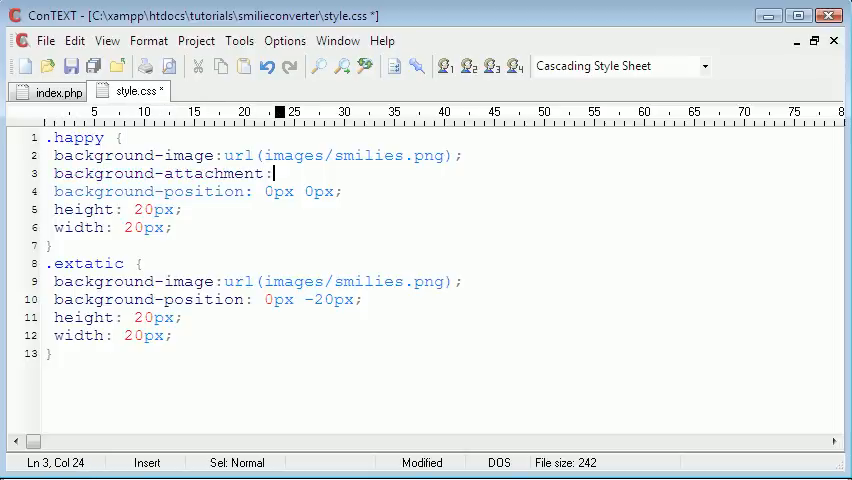
pyautogui.write('fixed;')
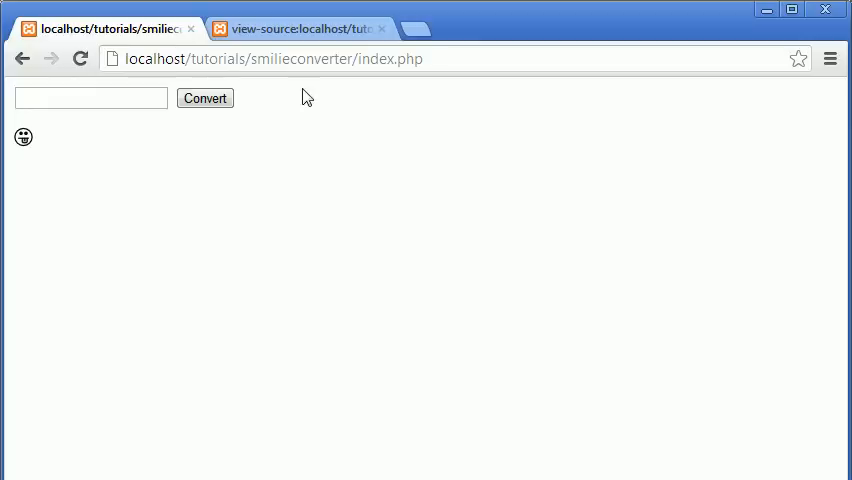
pyautogui.moveTo(82, 68)
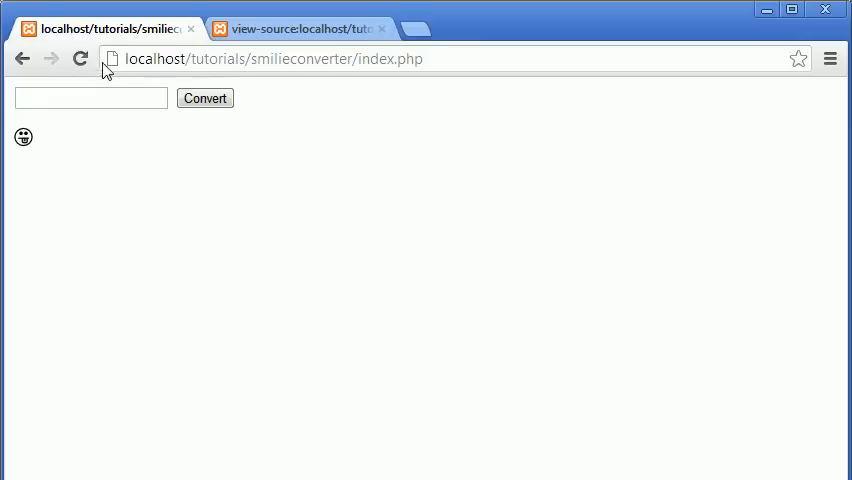
# - Reload and resubmit the converter page, then enter :) and convert it
pyautogui.click(79, 58)
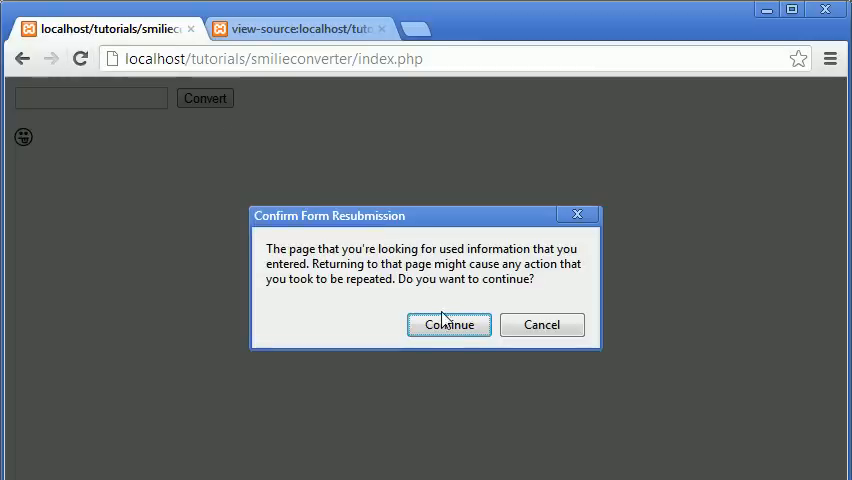
pyautogui.click(448, 324)
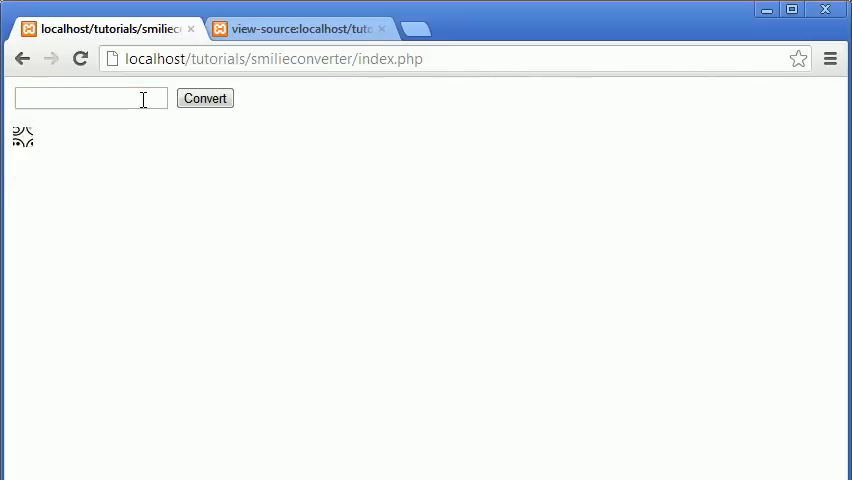
pyautogui.write(':)')
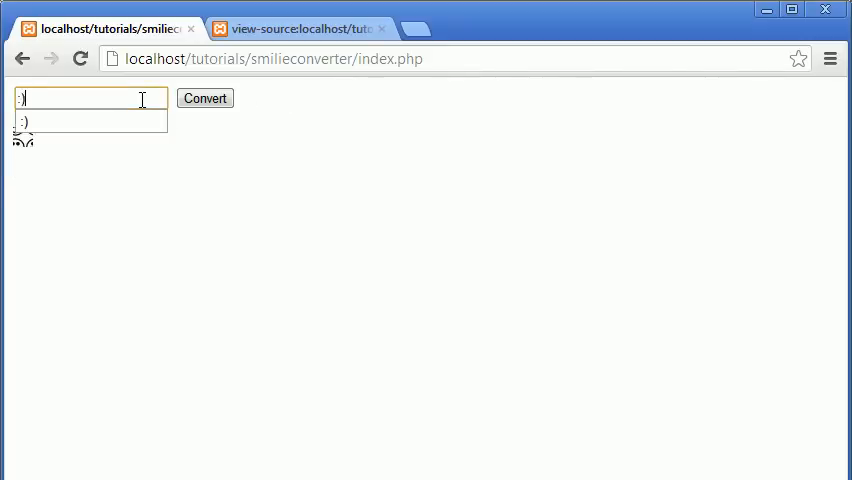
pyautogui.write(':D')
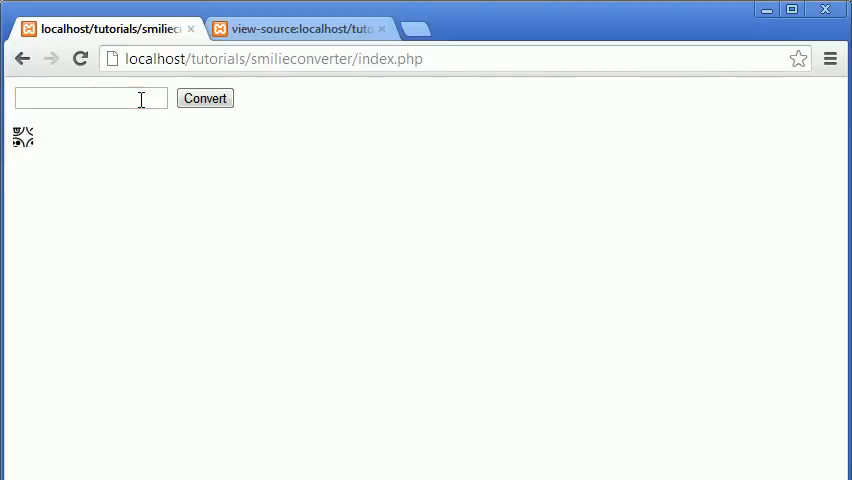
pyautogui.write(':')
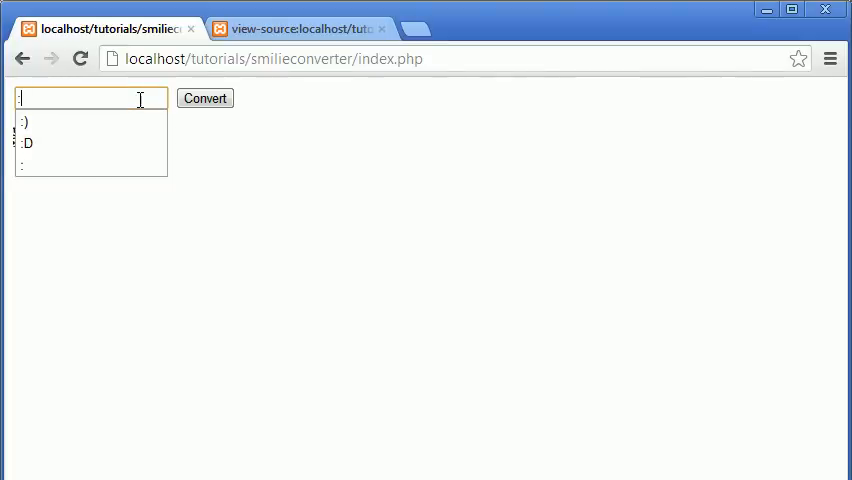
pyautogui.click(203, 98)
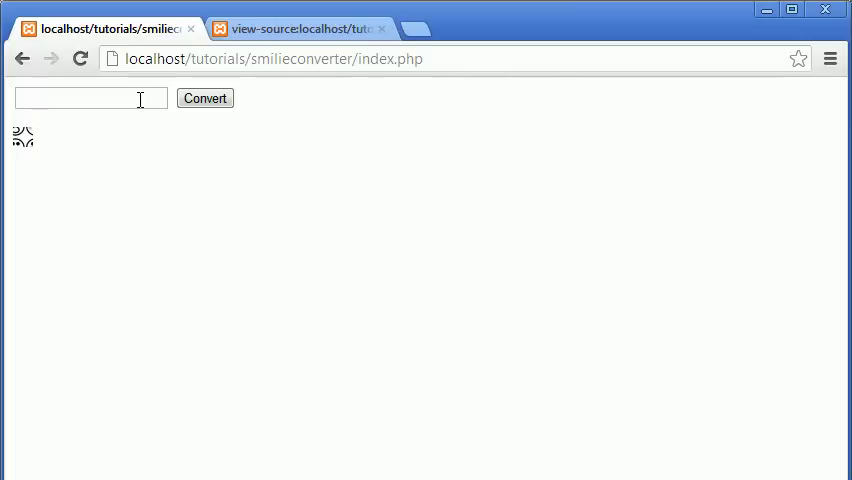
pyautogui.click(90, 98)
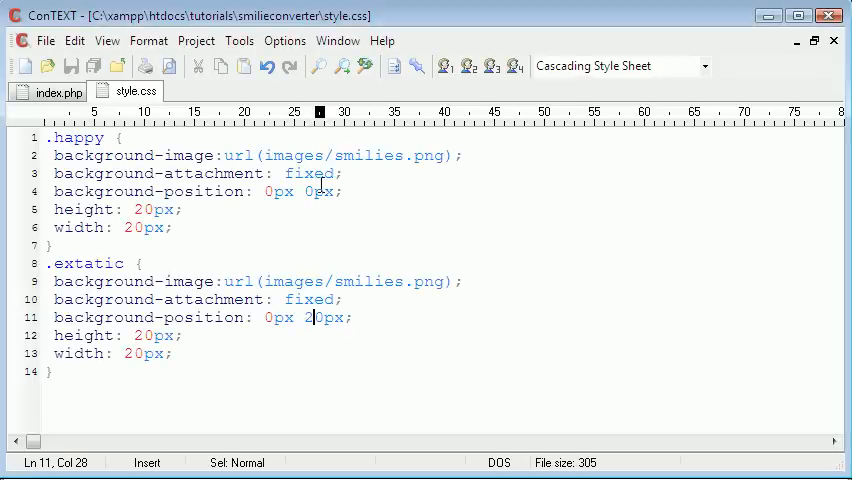
pyautogui.moveTo(313, 318)
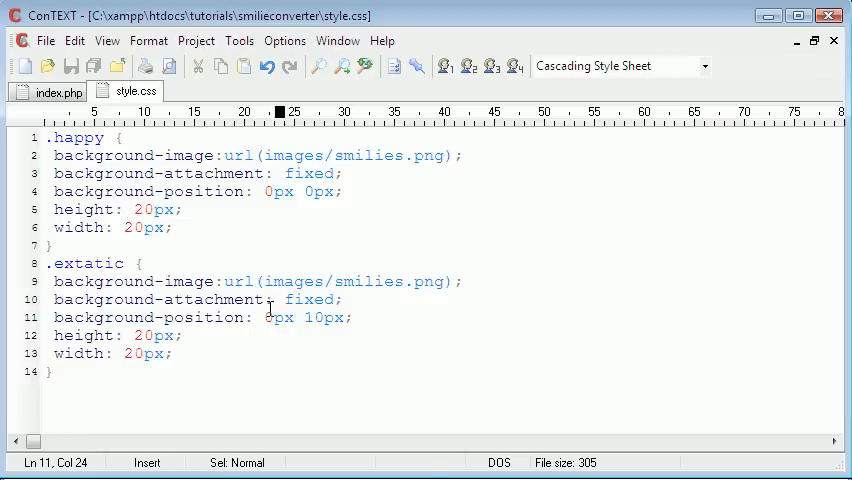
# - Change the .extatic vertical background-position offset to 10px
pyautogui.write('1')
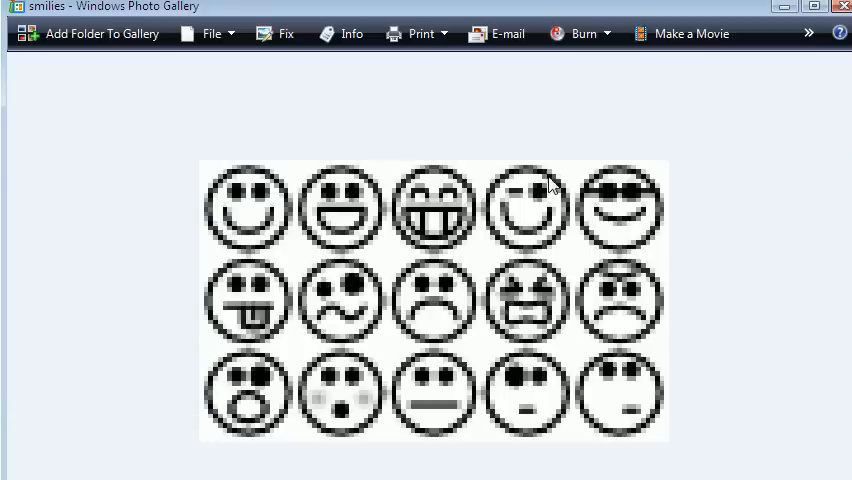
pyautogui.moveTo(250, 358)
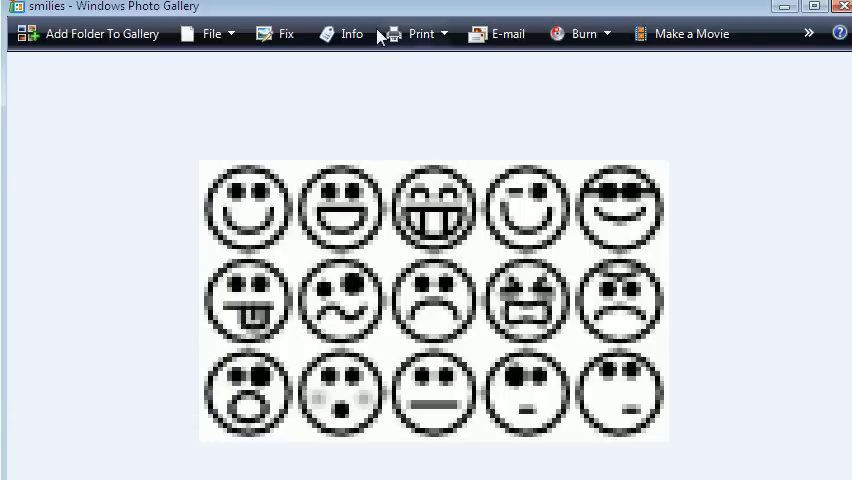
pyautogui.moveTo(256, 387)
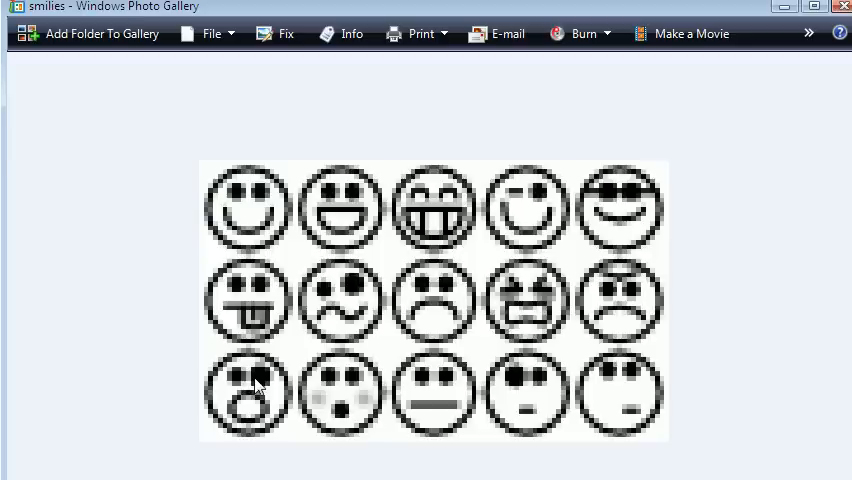
pyautogui.moveTo(516, 451)
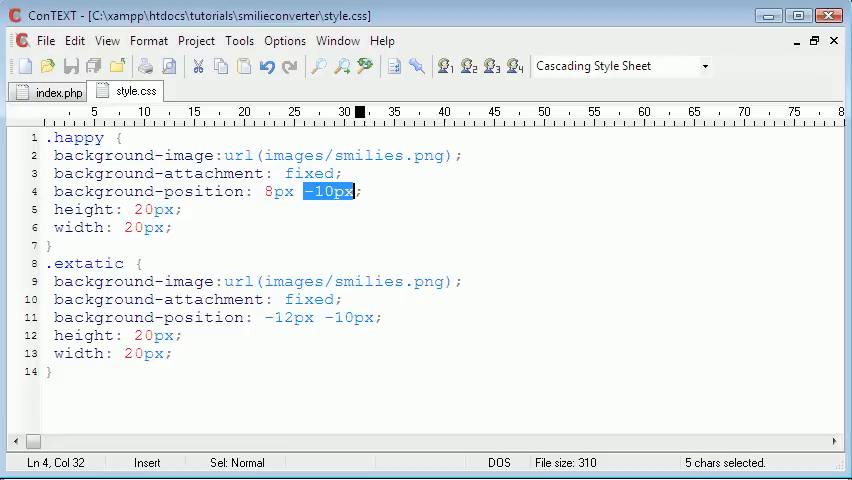
pyautogui.moveTo(335, 207)
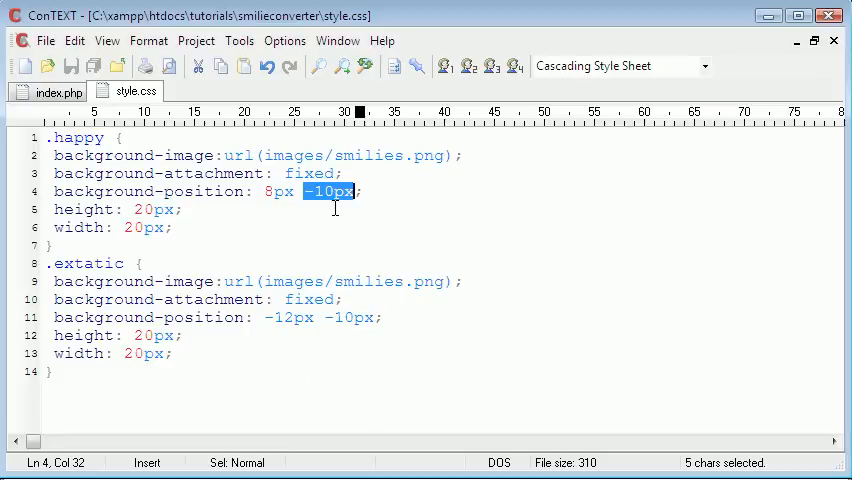
pyautogui.moveTo(345, 192)
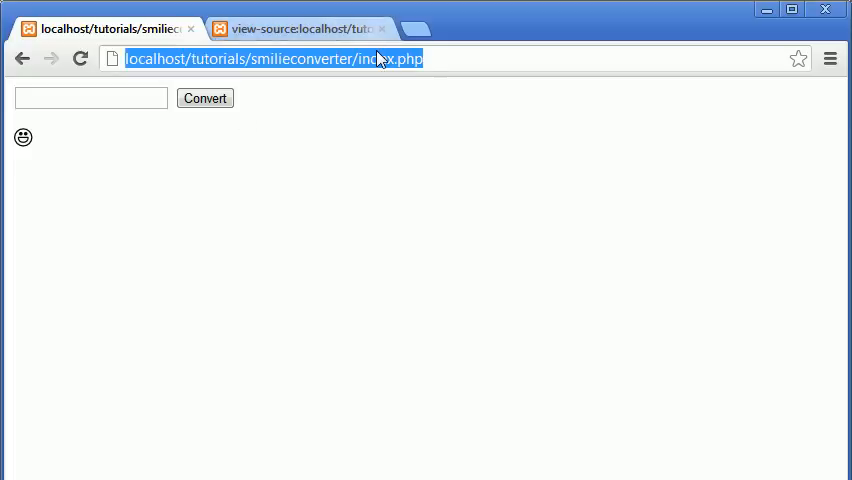
# - Reload the converter page and submit :D for conversion
pyautogui.click(90, 98)
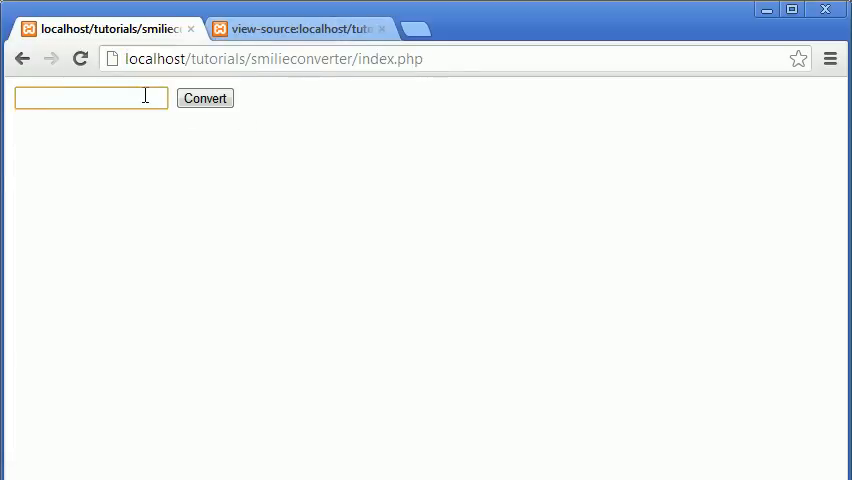
pyautogui.click(203, 98)
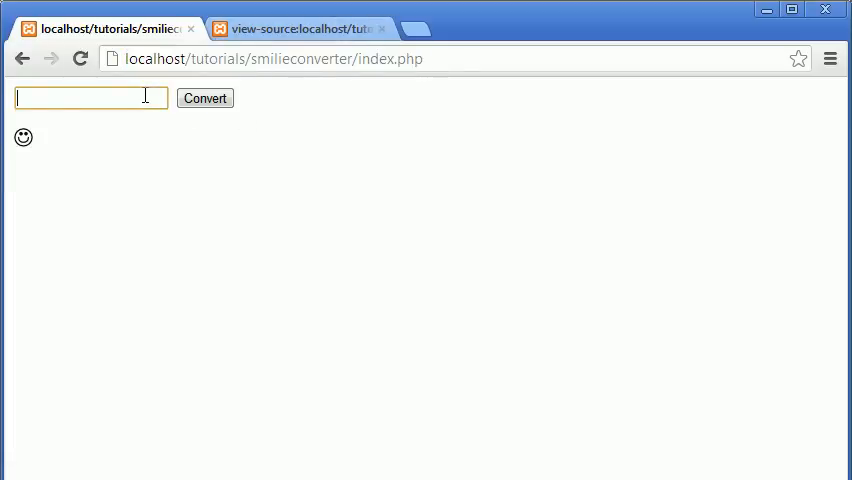
pyautogui.write(':D')
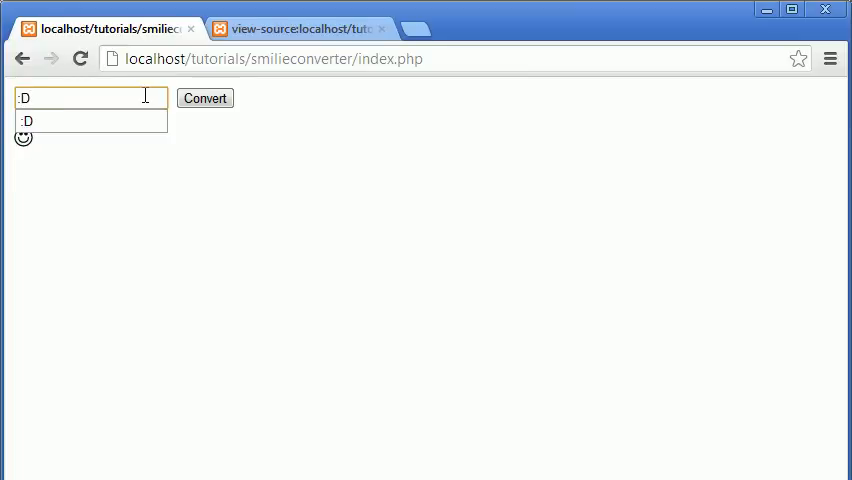
pyautogui.click(203, 98)
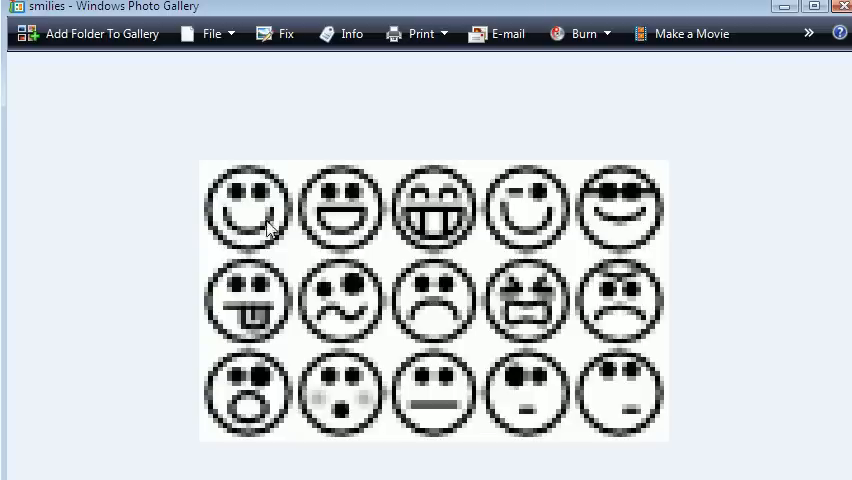
pyautogui.moveTo(460, 220)
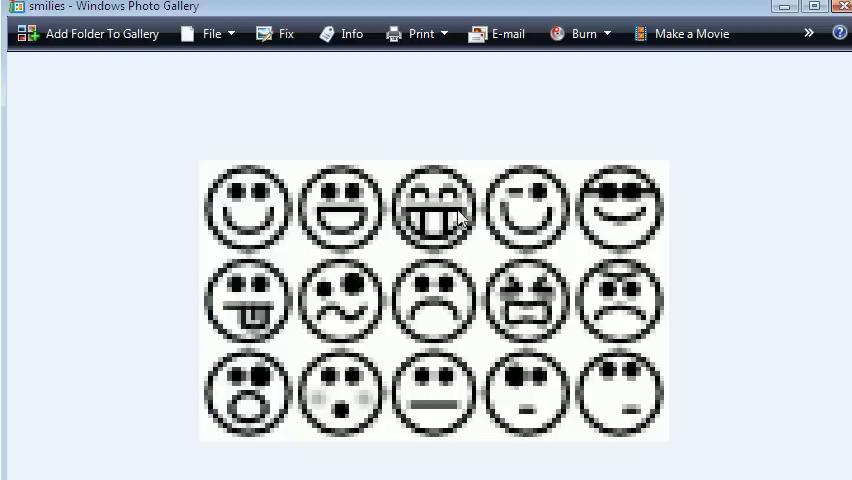
pyautogui.moveTo(538, 322)
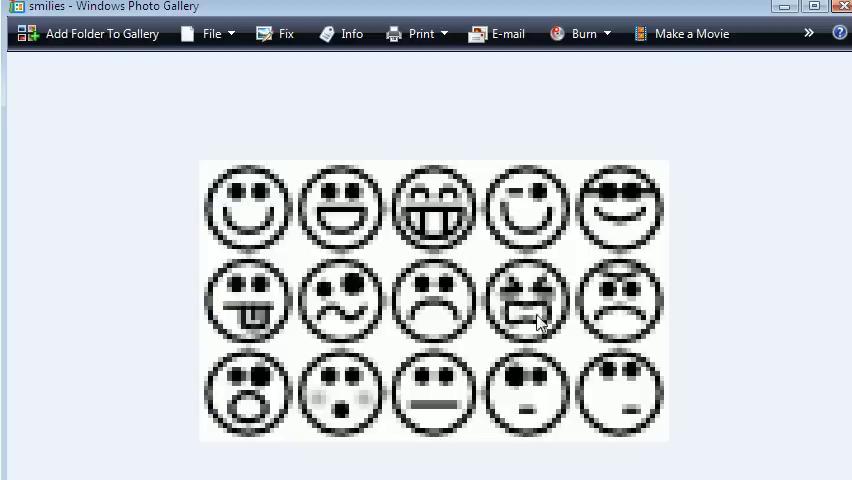
pyautogui.moveTo(231, 194)
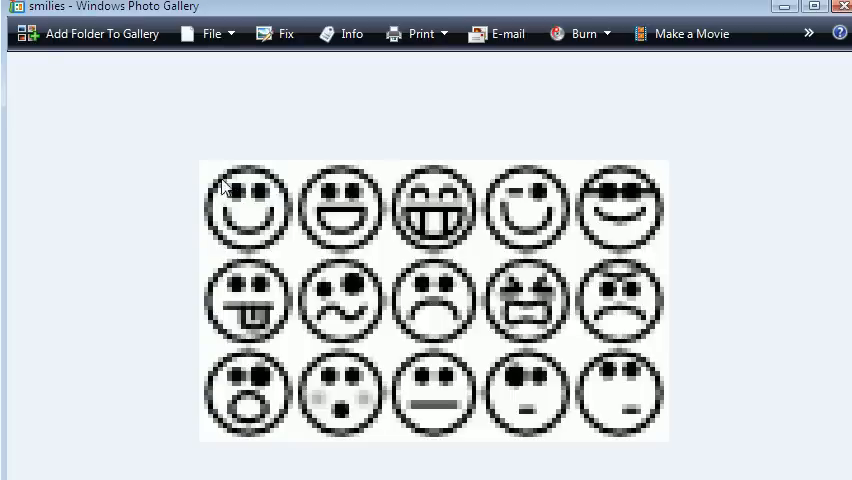
pyautogui.moveTo(408, 262)
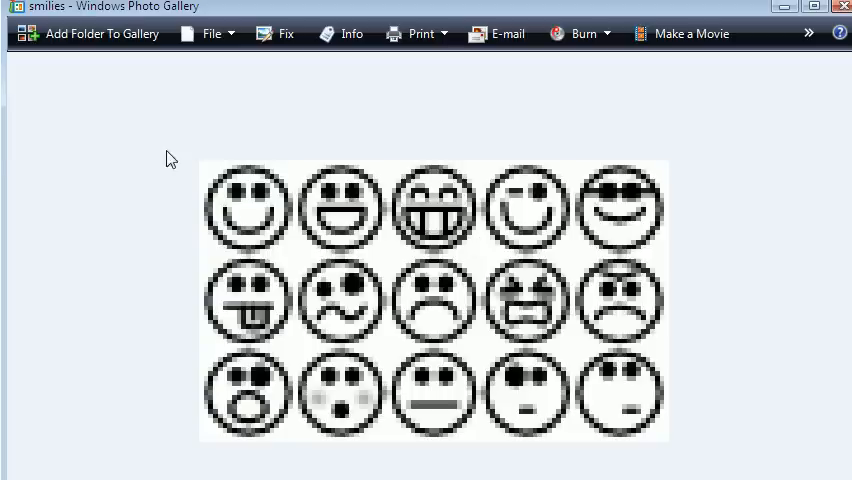
pyautogui.moveTo(303, 247)
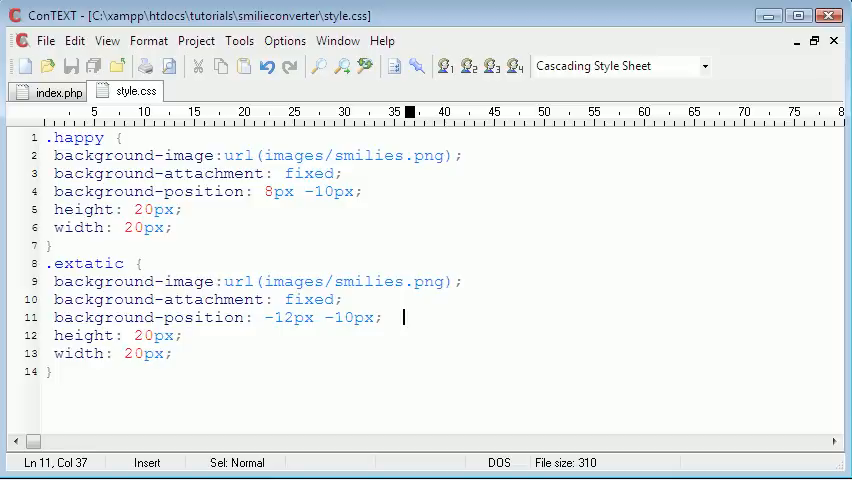
# - Enter :D while working out the sprite offsets from smilies.png
pyautogui.write(':D')
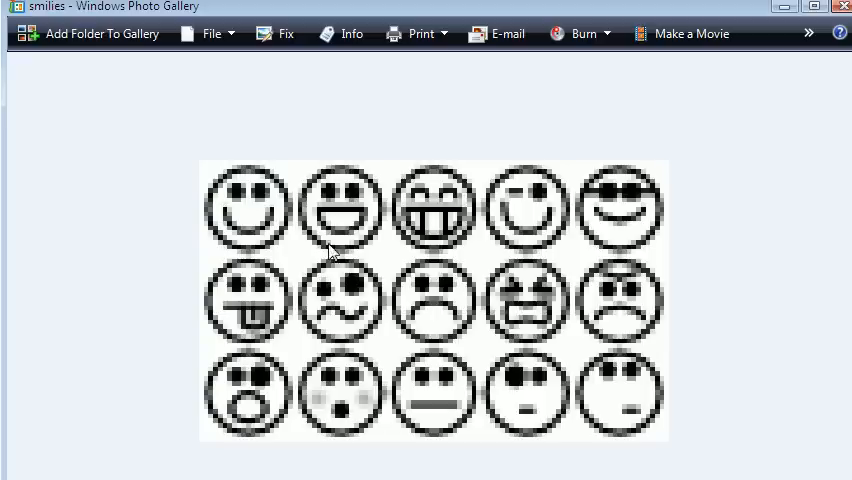
pyautogui.moveTo(373, 233)
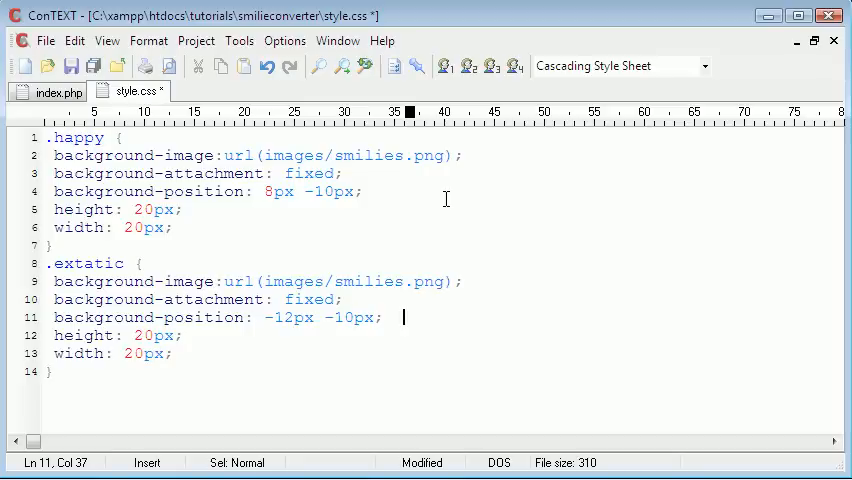
pyautogui.moveTo(448, 333)
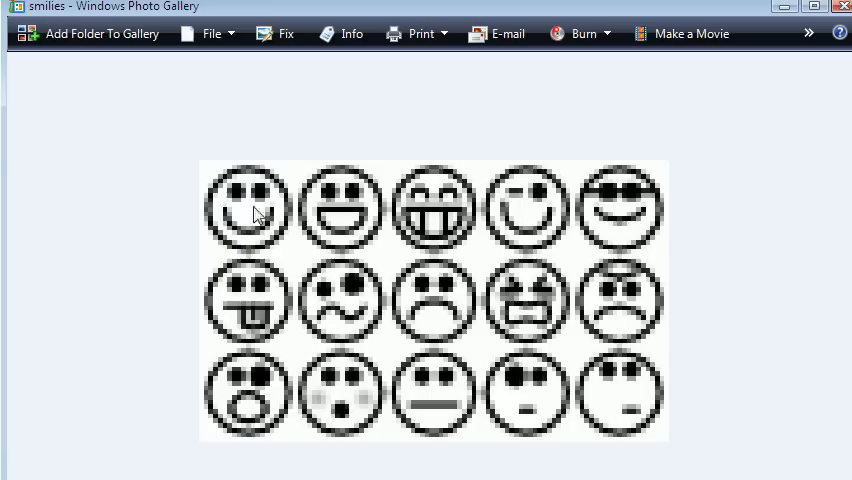
pyautogui.moveTo(395, 192)
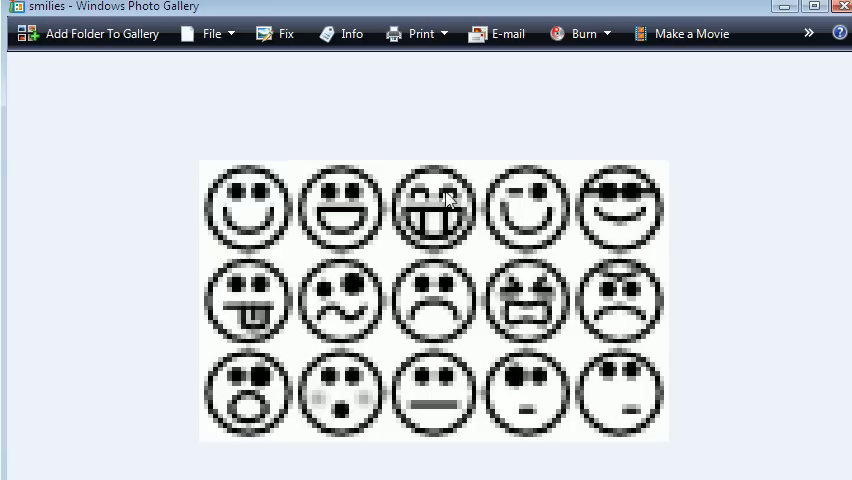
pyautogui.moveTo(278, 332)
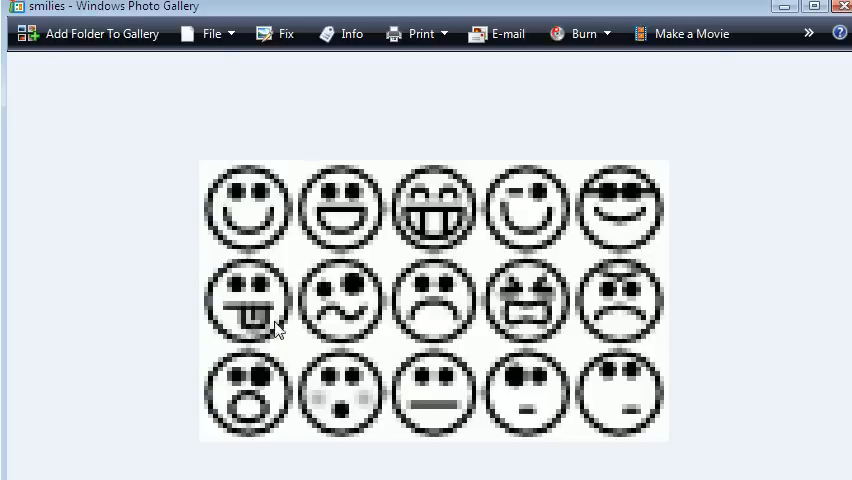
pyautogui.moveTo(618, 307)
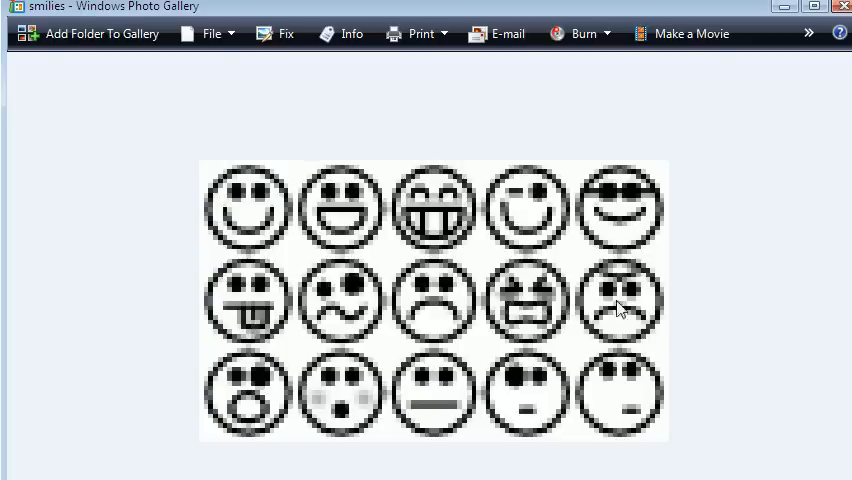
pyautogui.moveTo(437, 182)
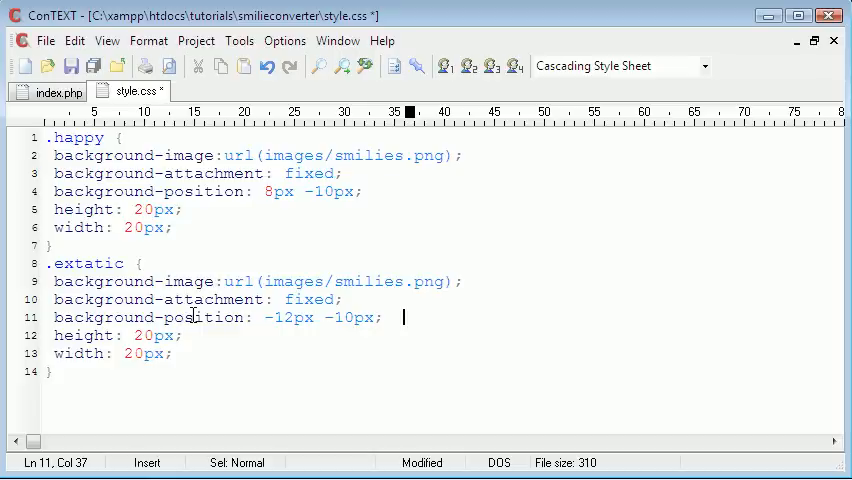
# - Save style.css with .extatic at -12px -10px and bring up index.php
pyautogui.moveTo(54, 335); pyautogui.dragTo(171, 353)
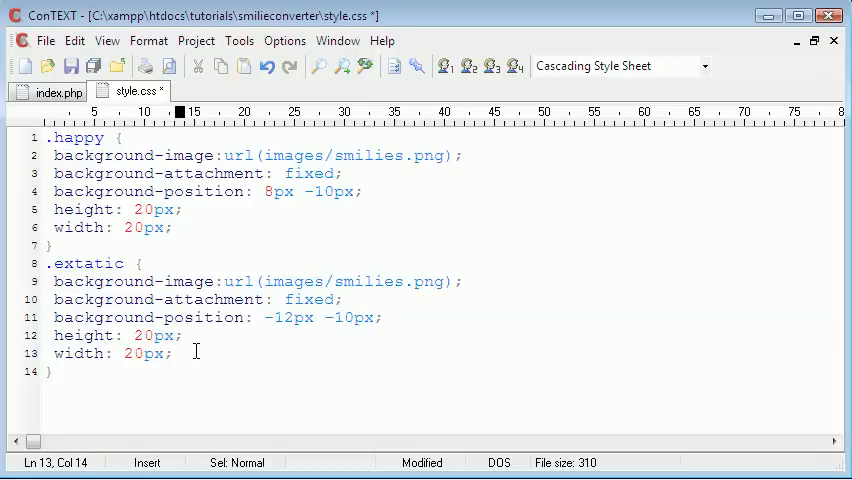
pyautogui.click(76, 65)
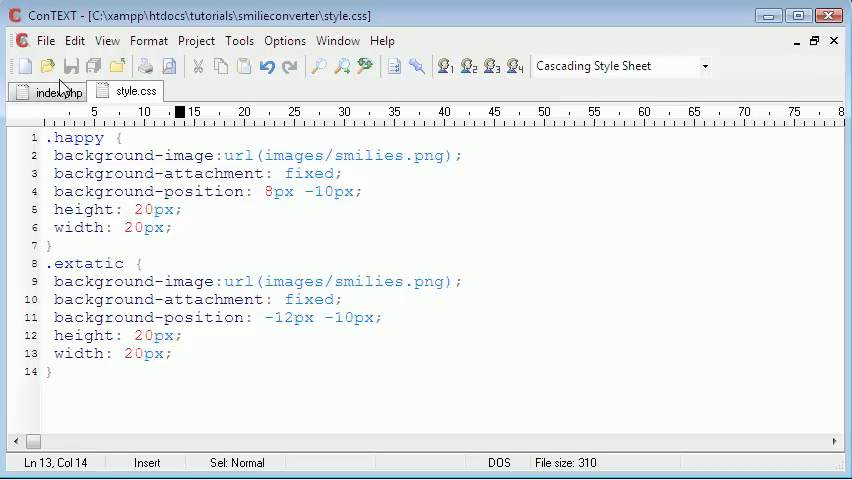
pyautogui.click(52, 90)
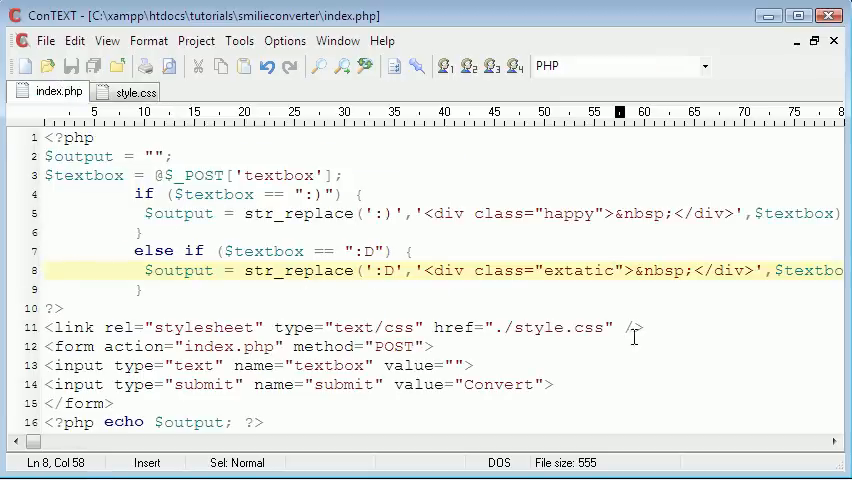